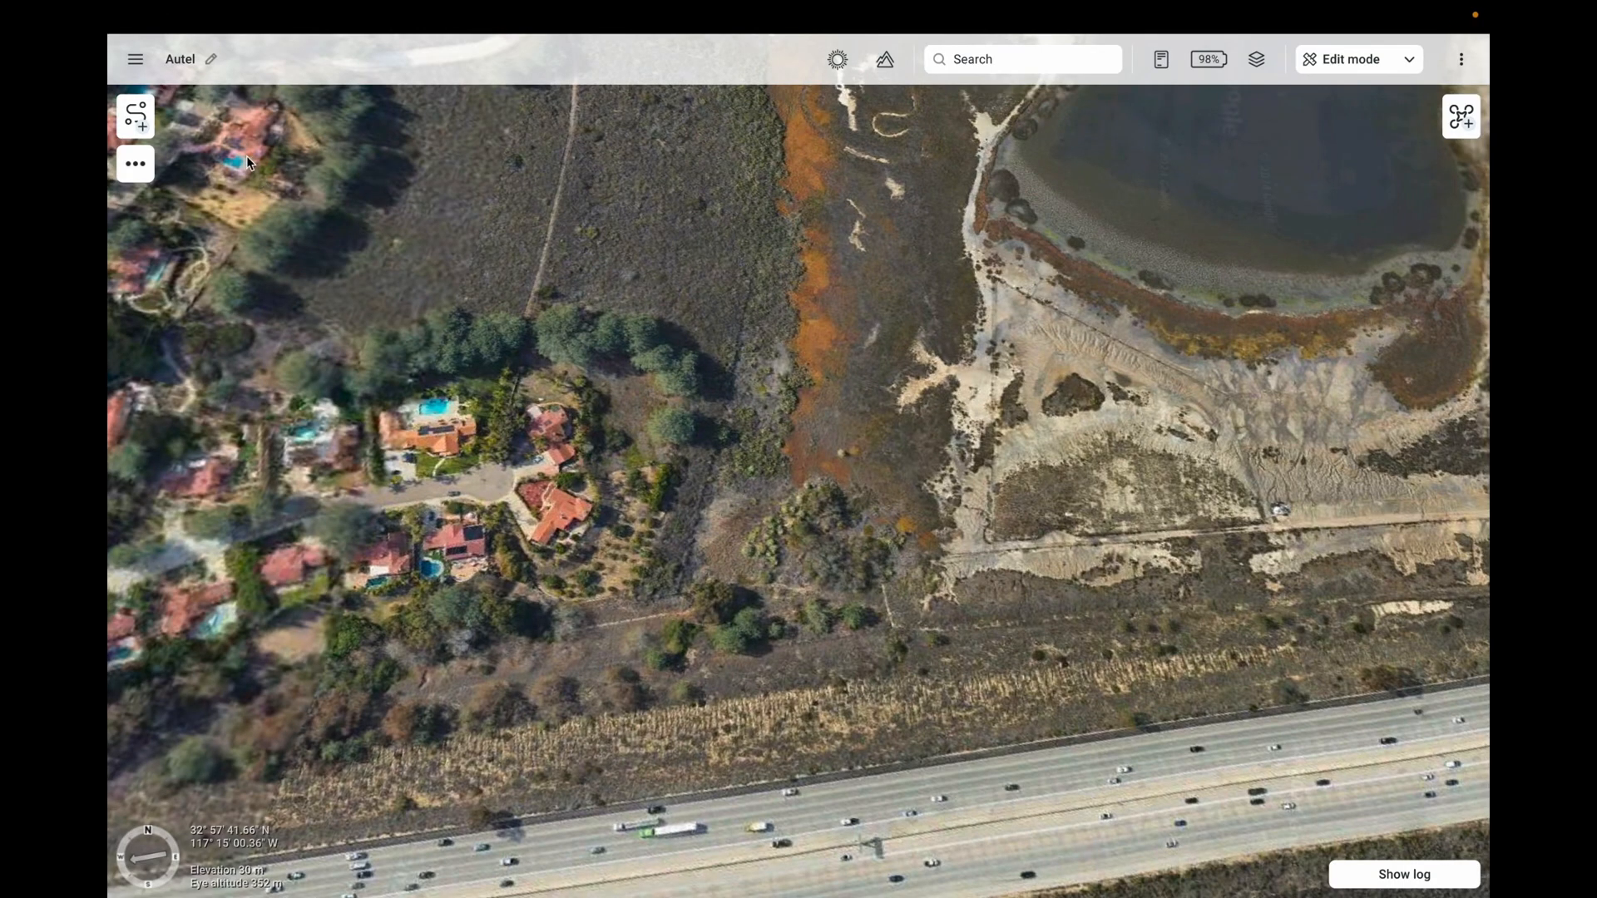
pyautogui.moveTo(135, 117)
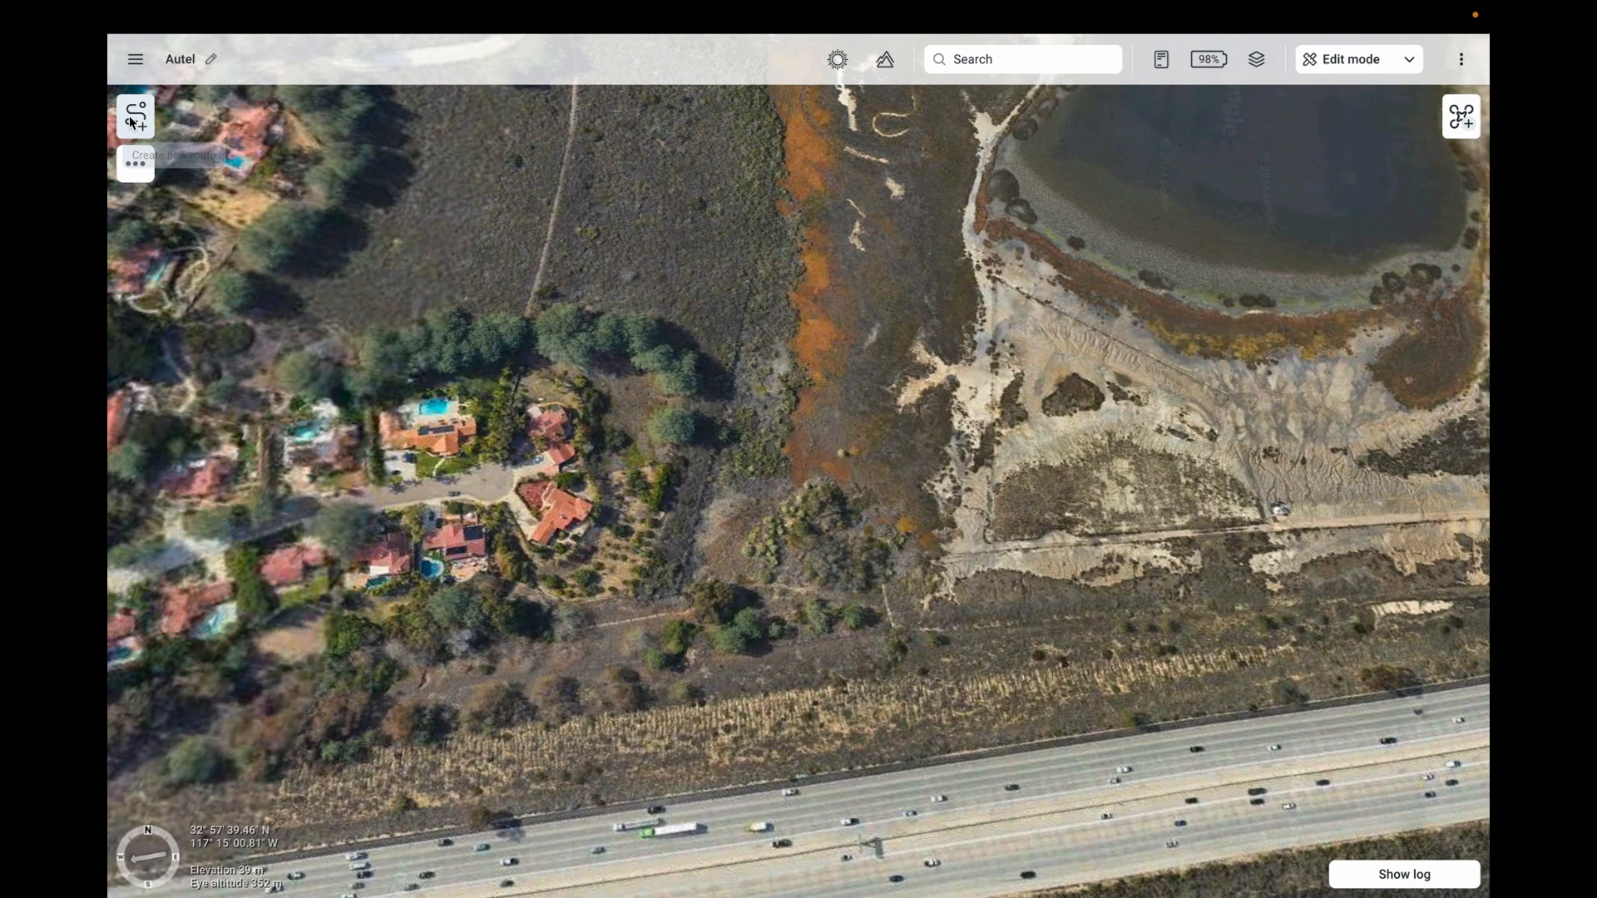
# Create Route 1 from scratch with the Autel EVO Max 4T drone profile
pyautogui.click(135, 113)
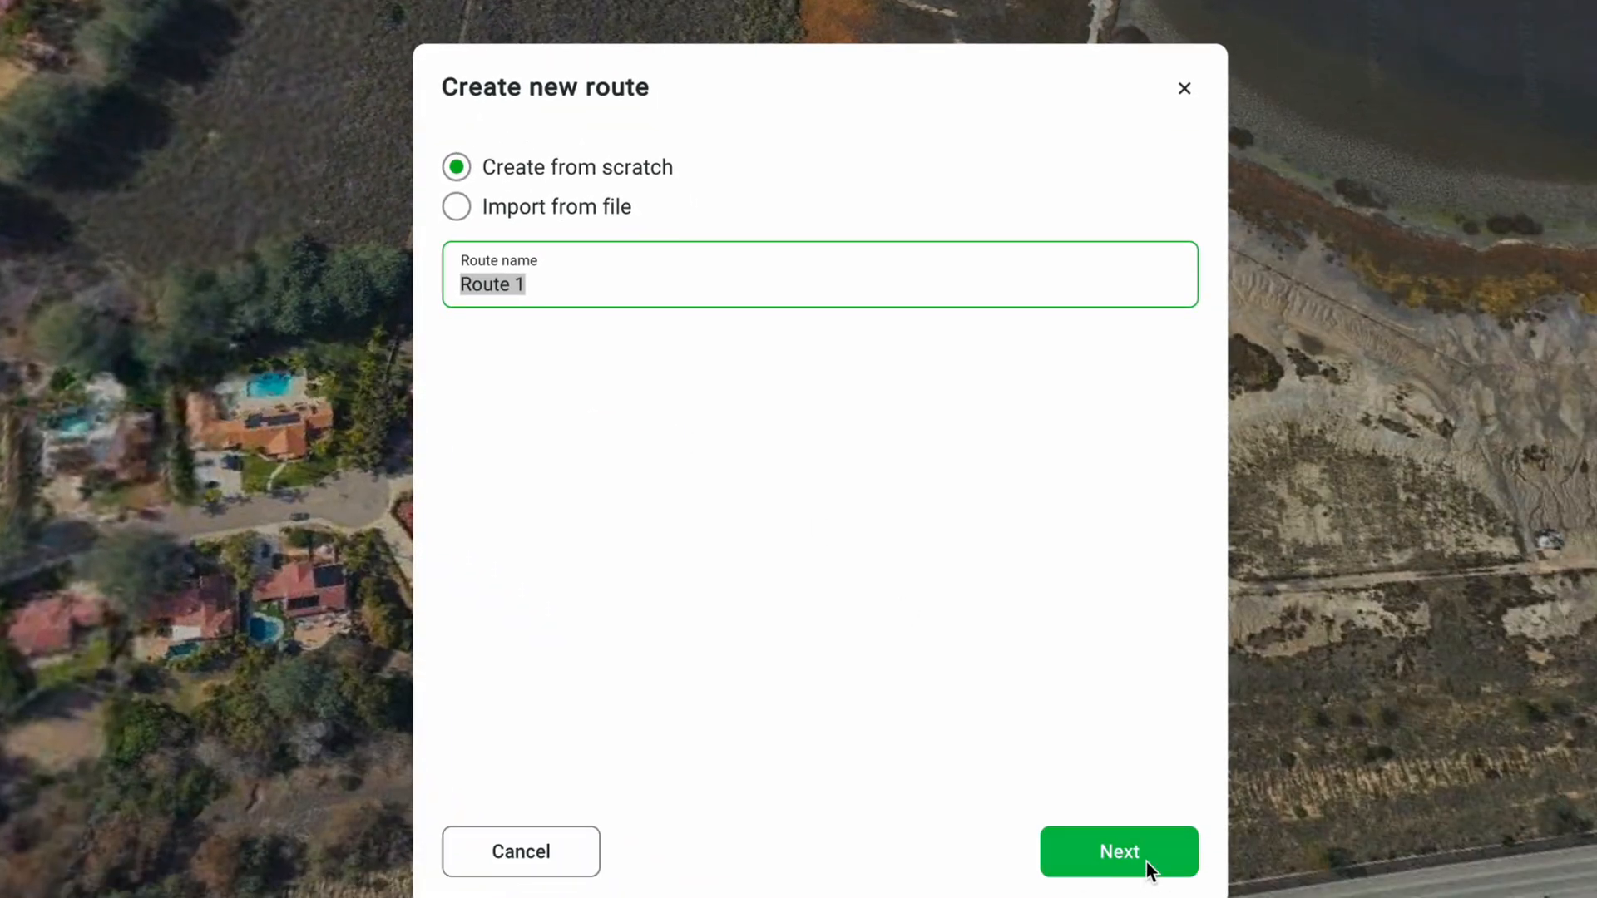
pyautogui.click(1118, 852)
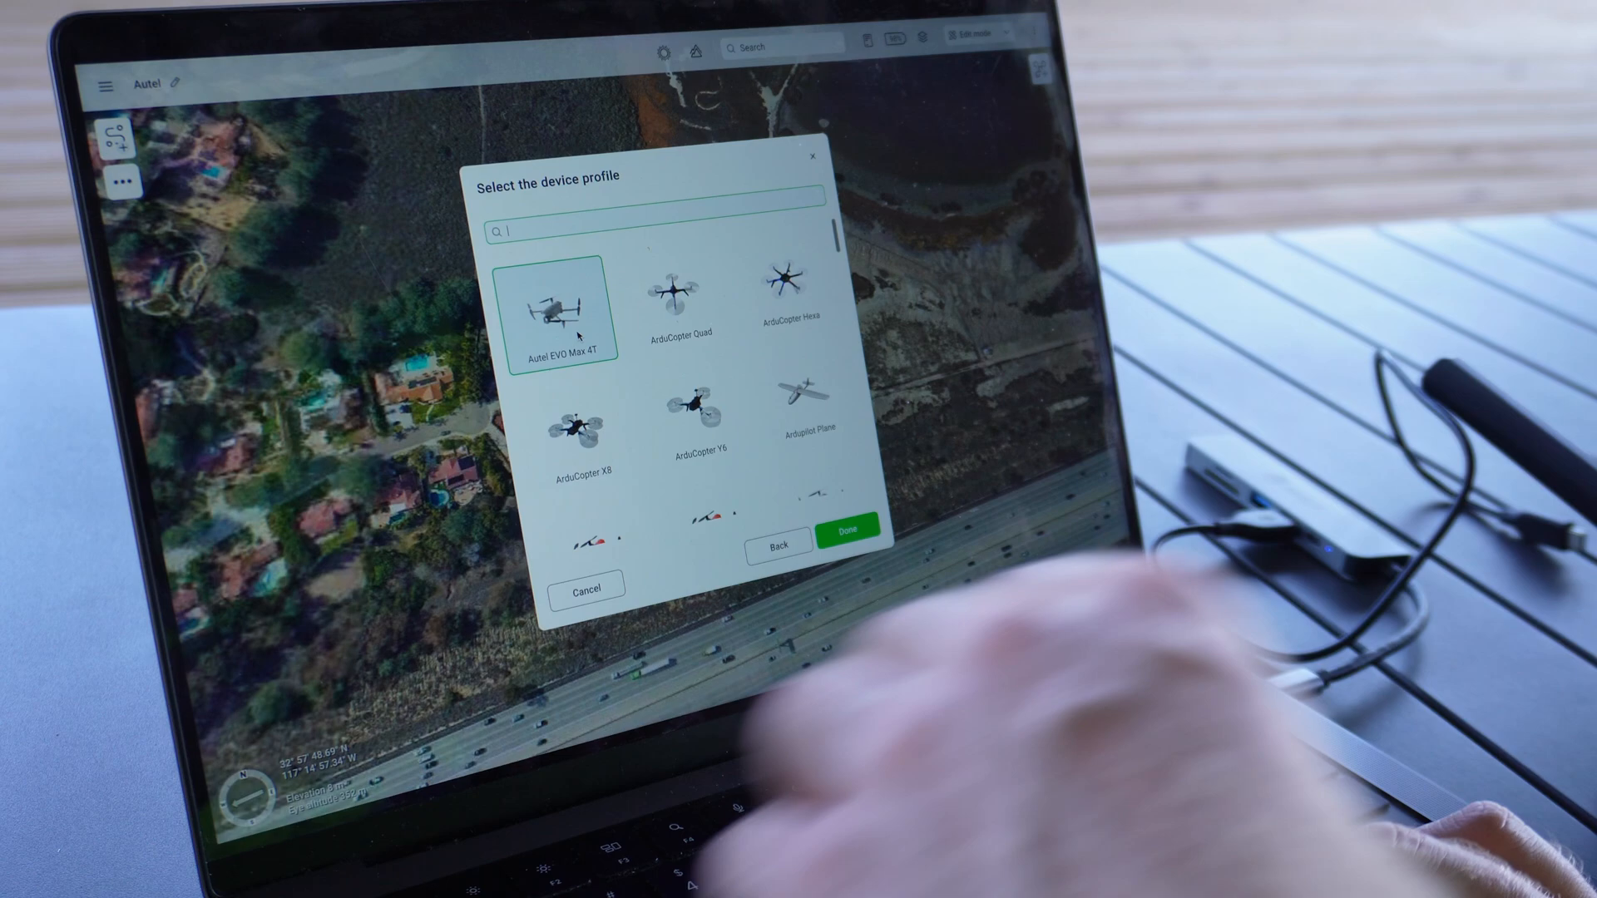
pyautogui.click(848, 530)
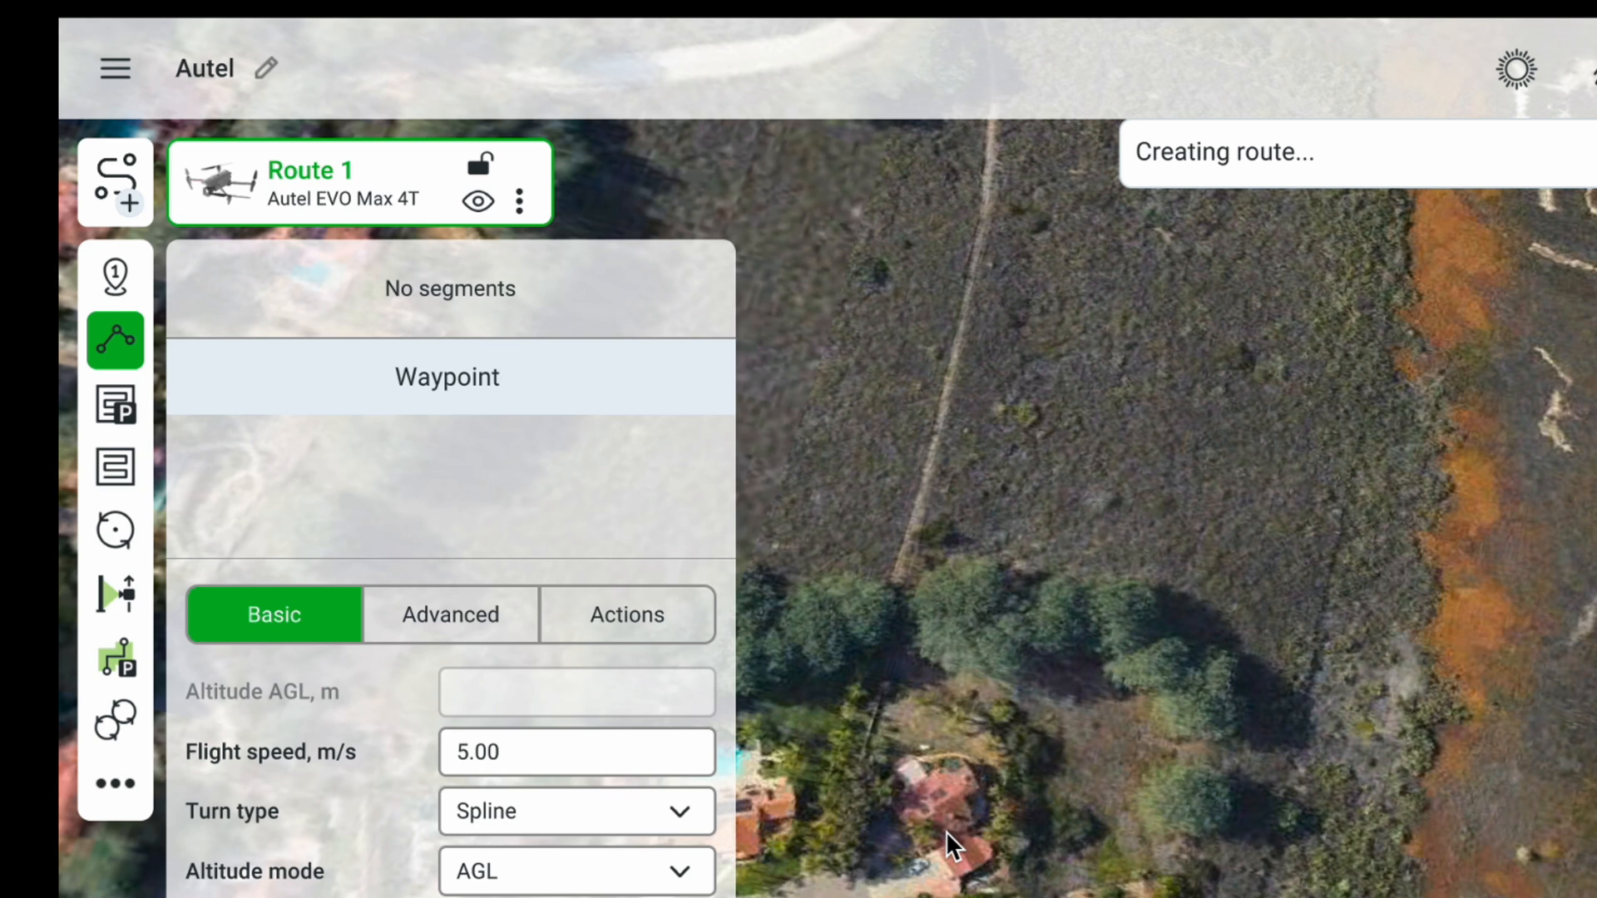
pyautogui.moveTo(67, 336)
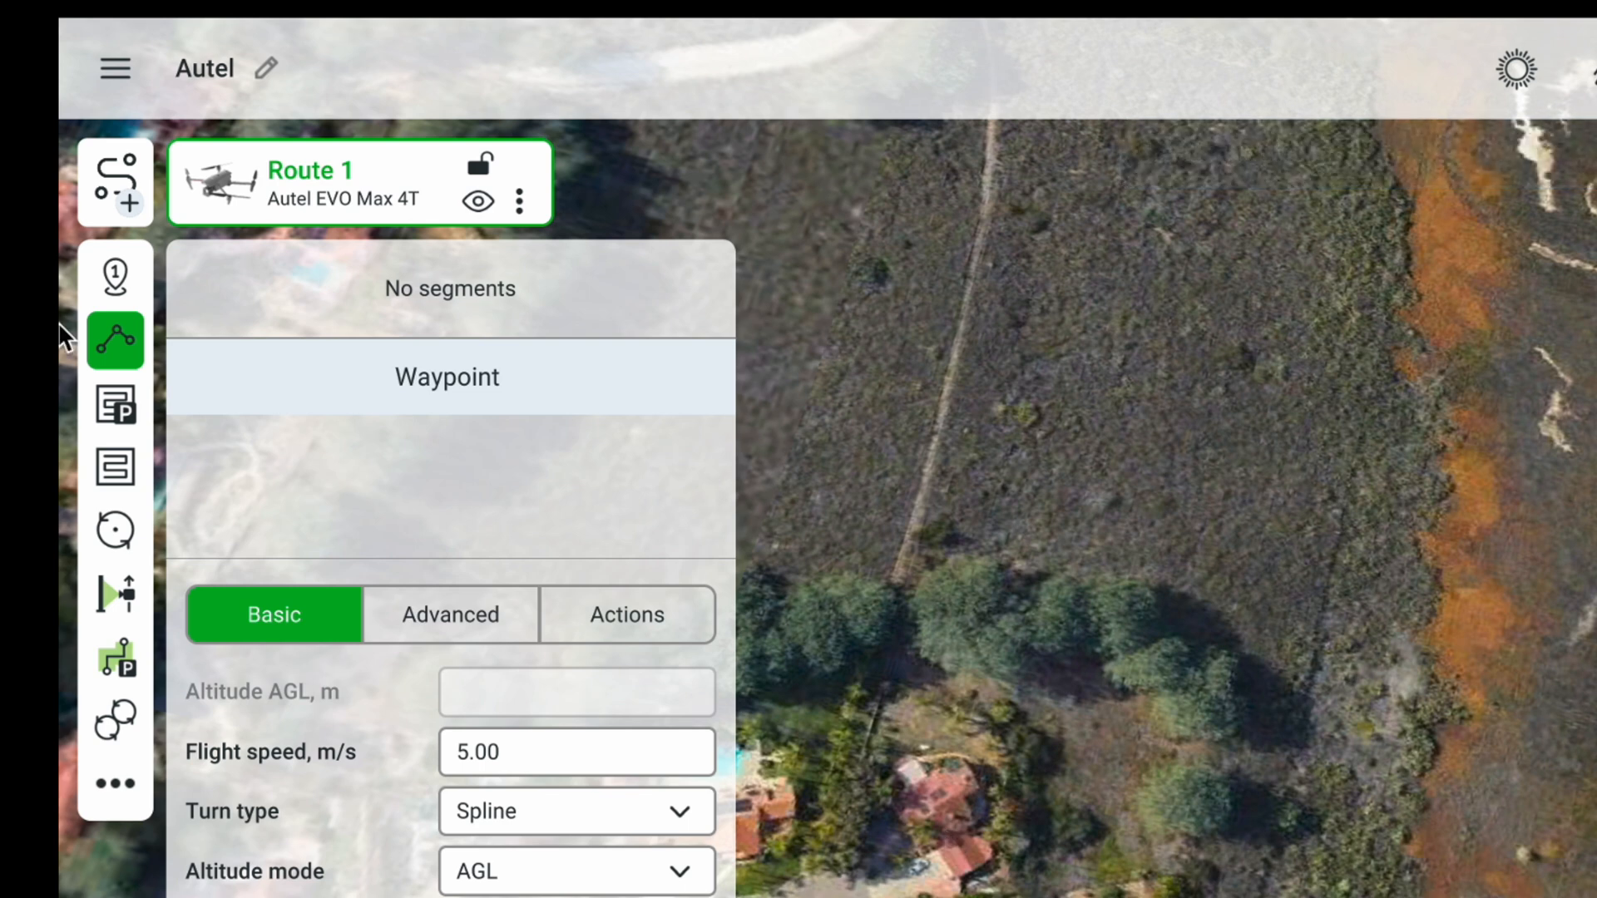
# Choose the Photogrammetry tool as Route 1's segment type
pyautogui.click(115, 403)
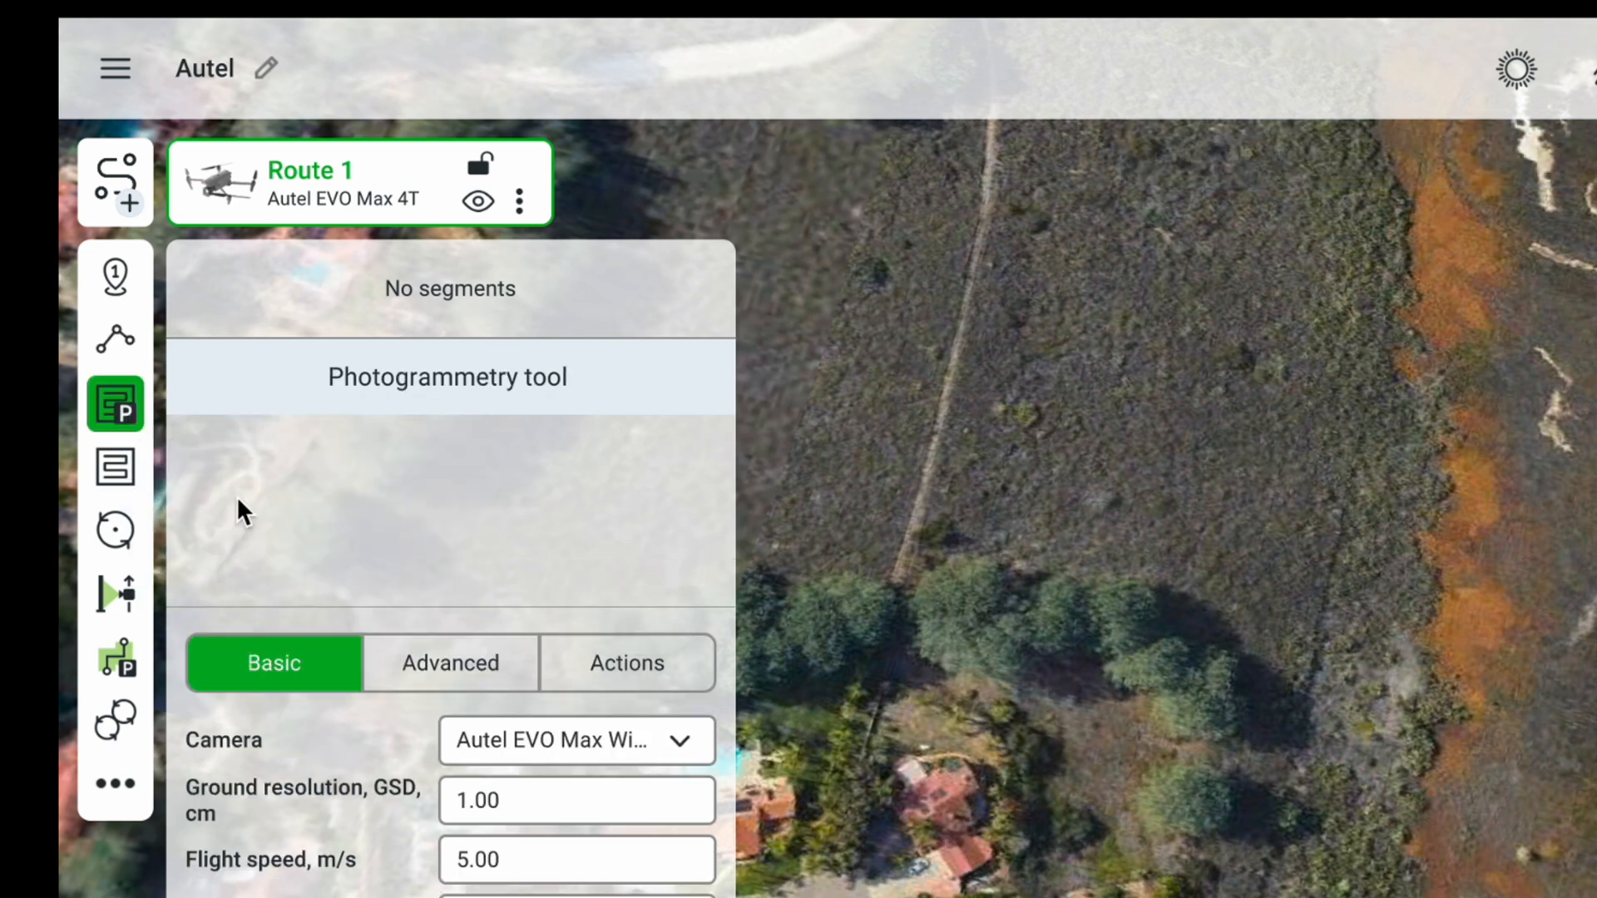
pyautogui.moveTo(115, 405)
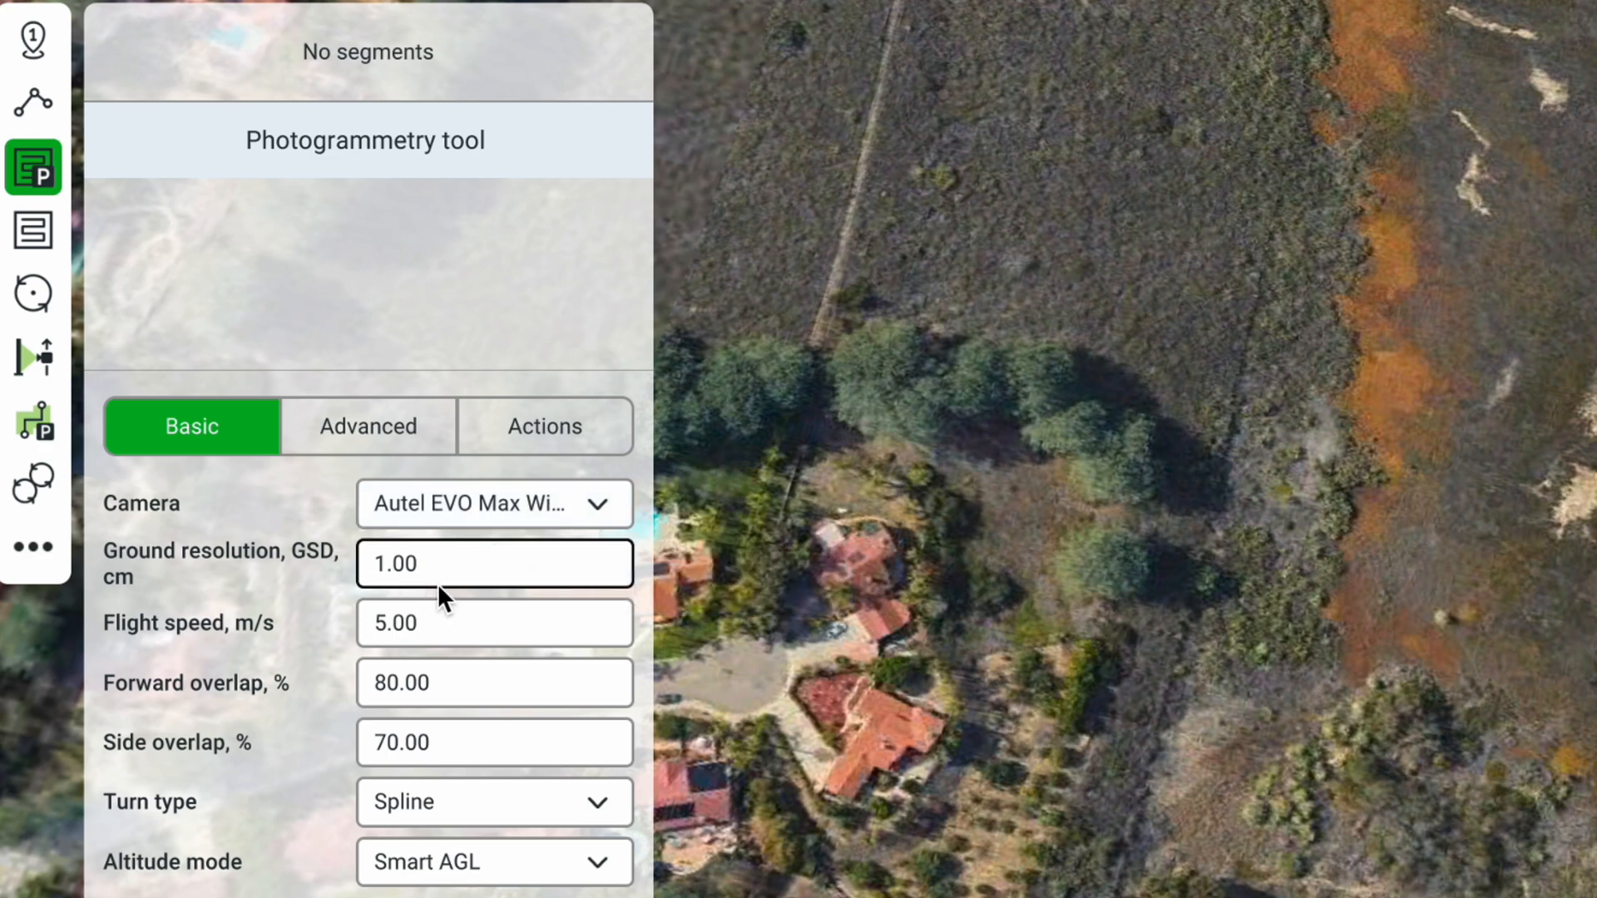
pyautogui.moveTo(490, 609)
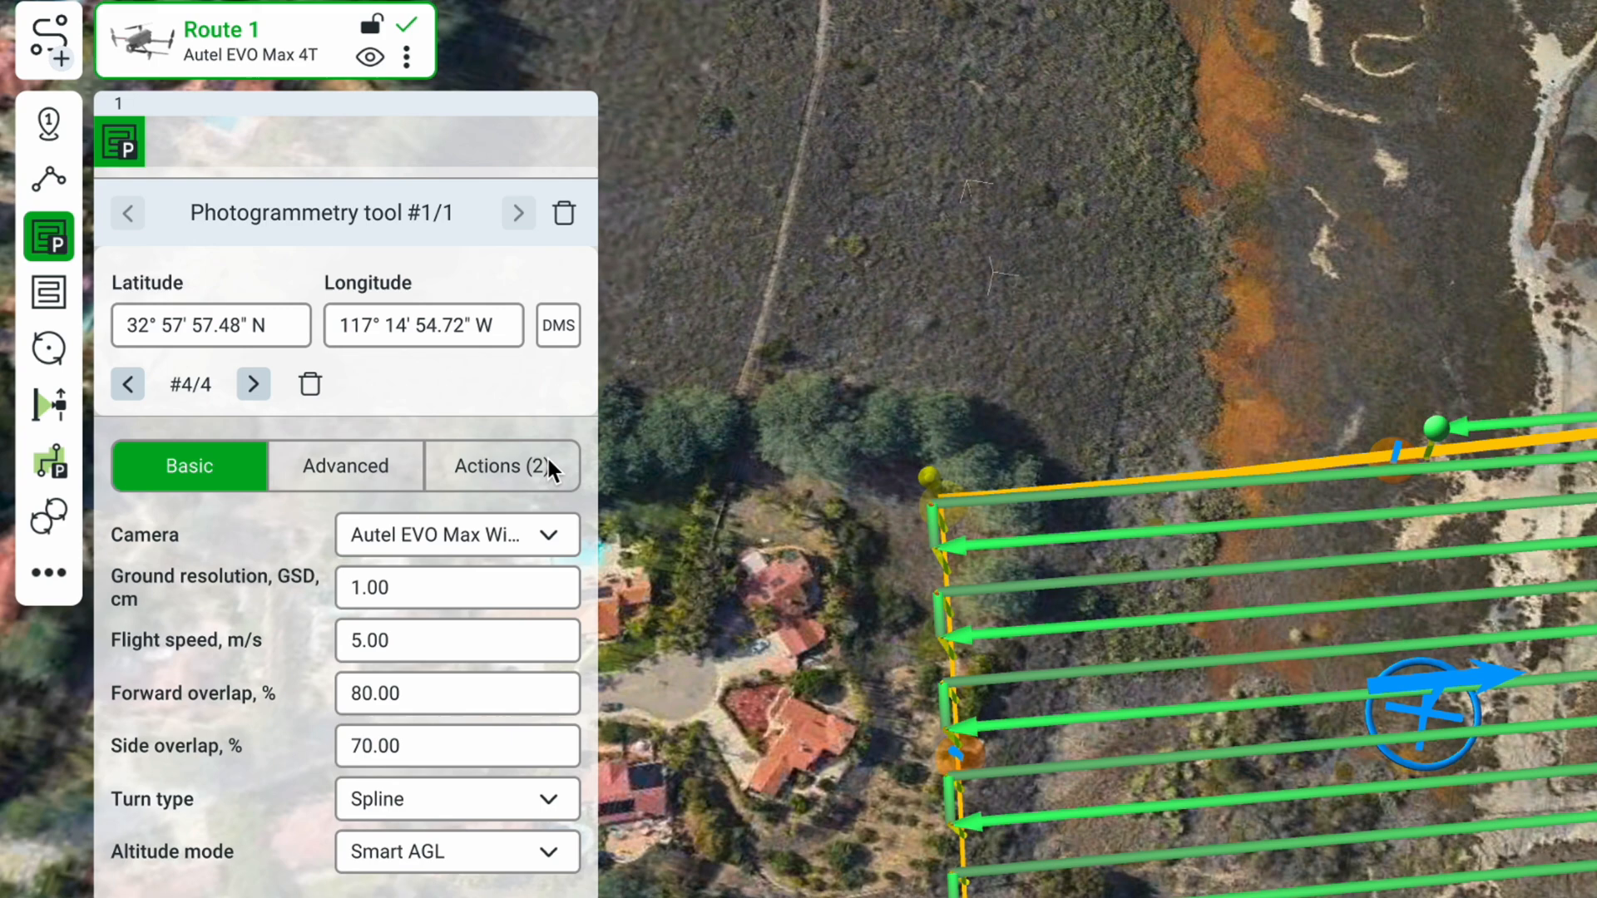
# Inspect the segment's actions: Set camera attitude at Tilt 90 and Set camera by distance
pyautogui.click(502, 466)
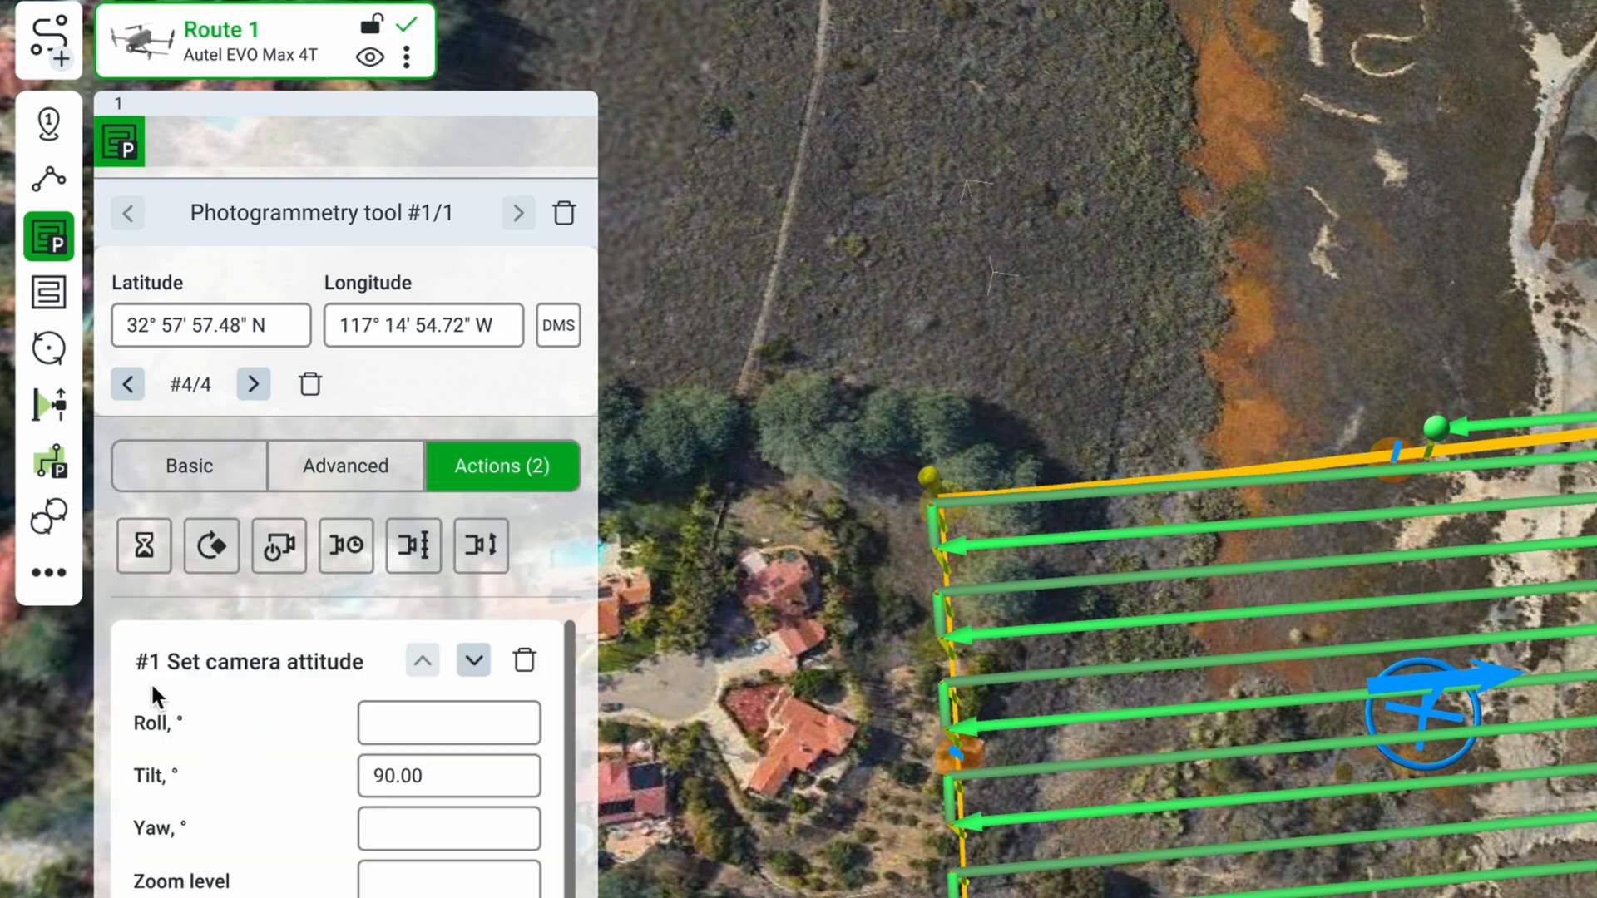
pyautogui.moveTo(201, 677)
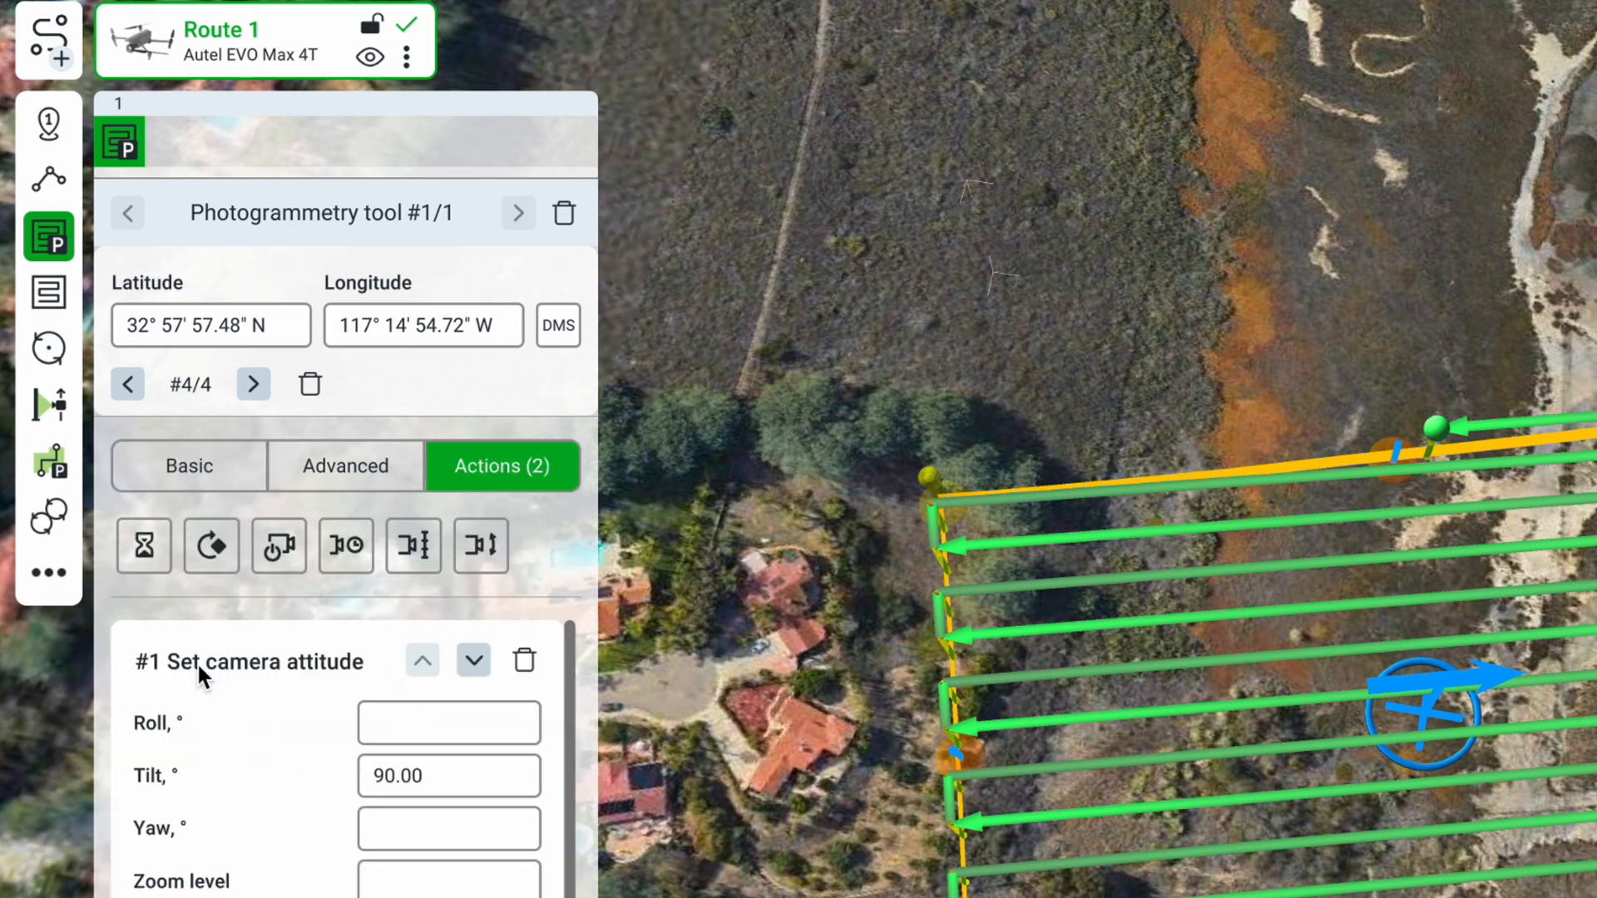
pyautogui.click(448, 775)
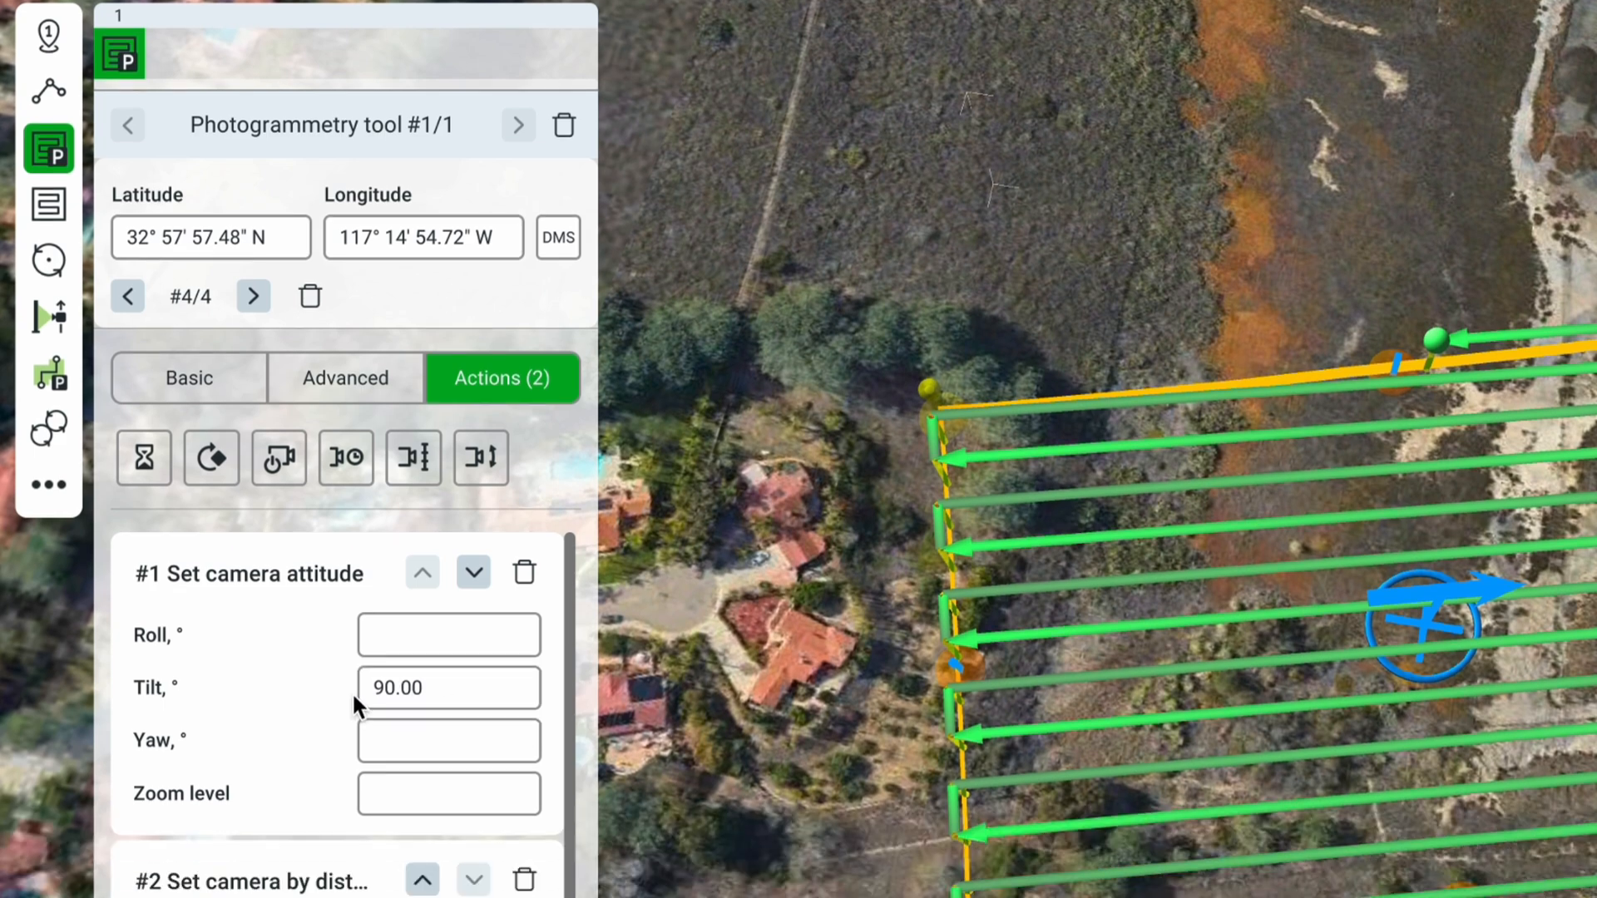
pyautogui.scroll(-3)
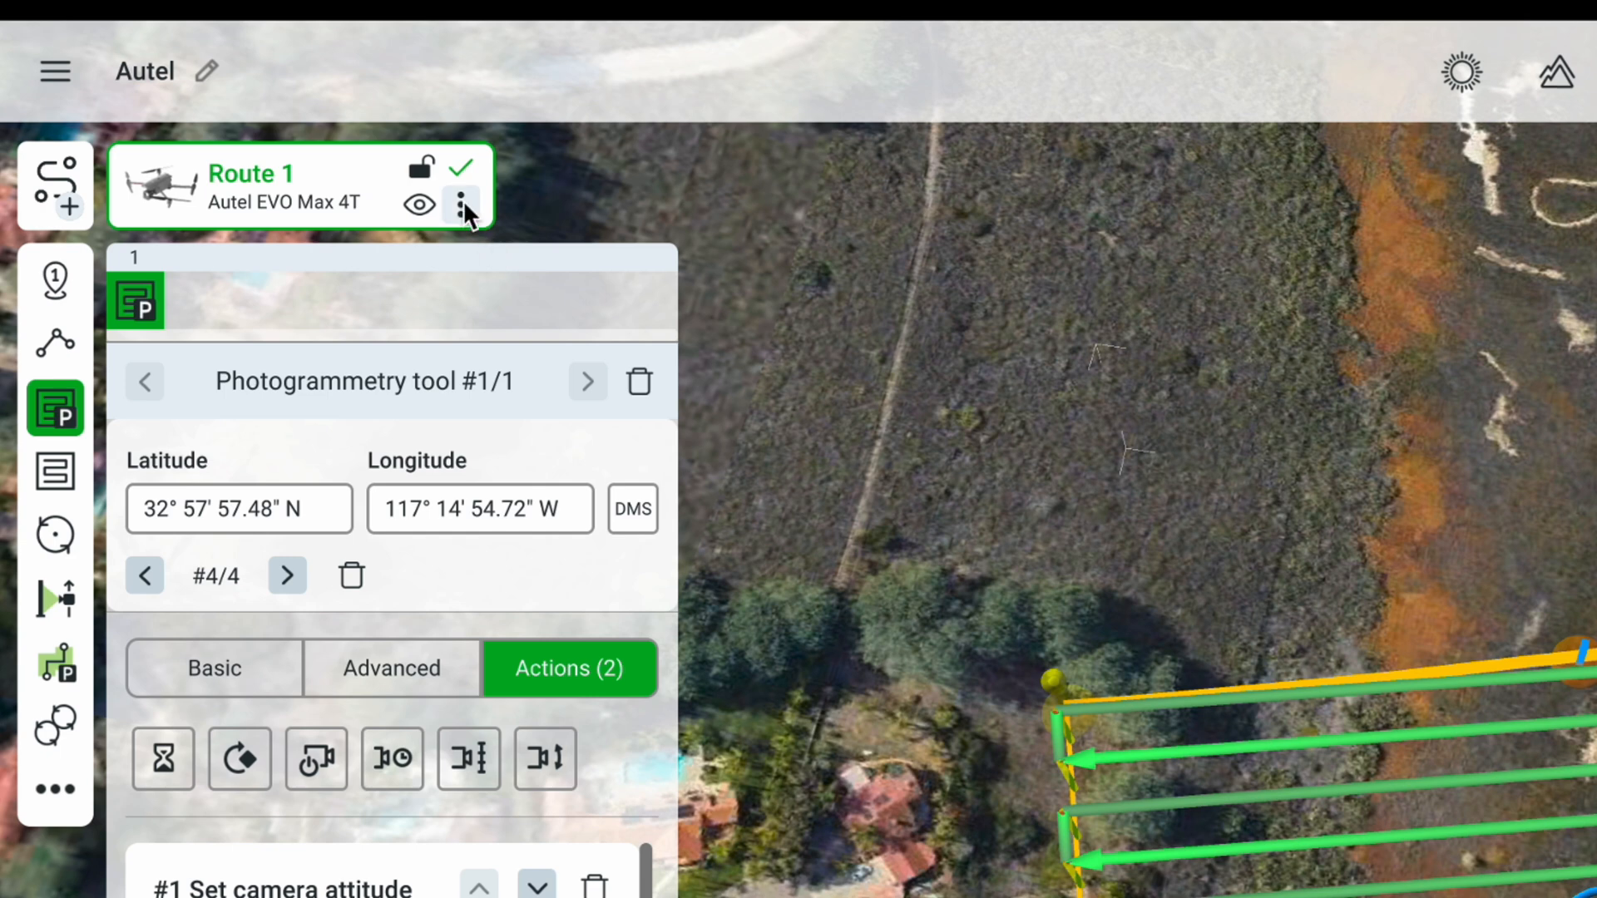
# Export Route 1, accepting altitude relative to ground under the first waypoint
pyautogui.click(460, 203)
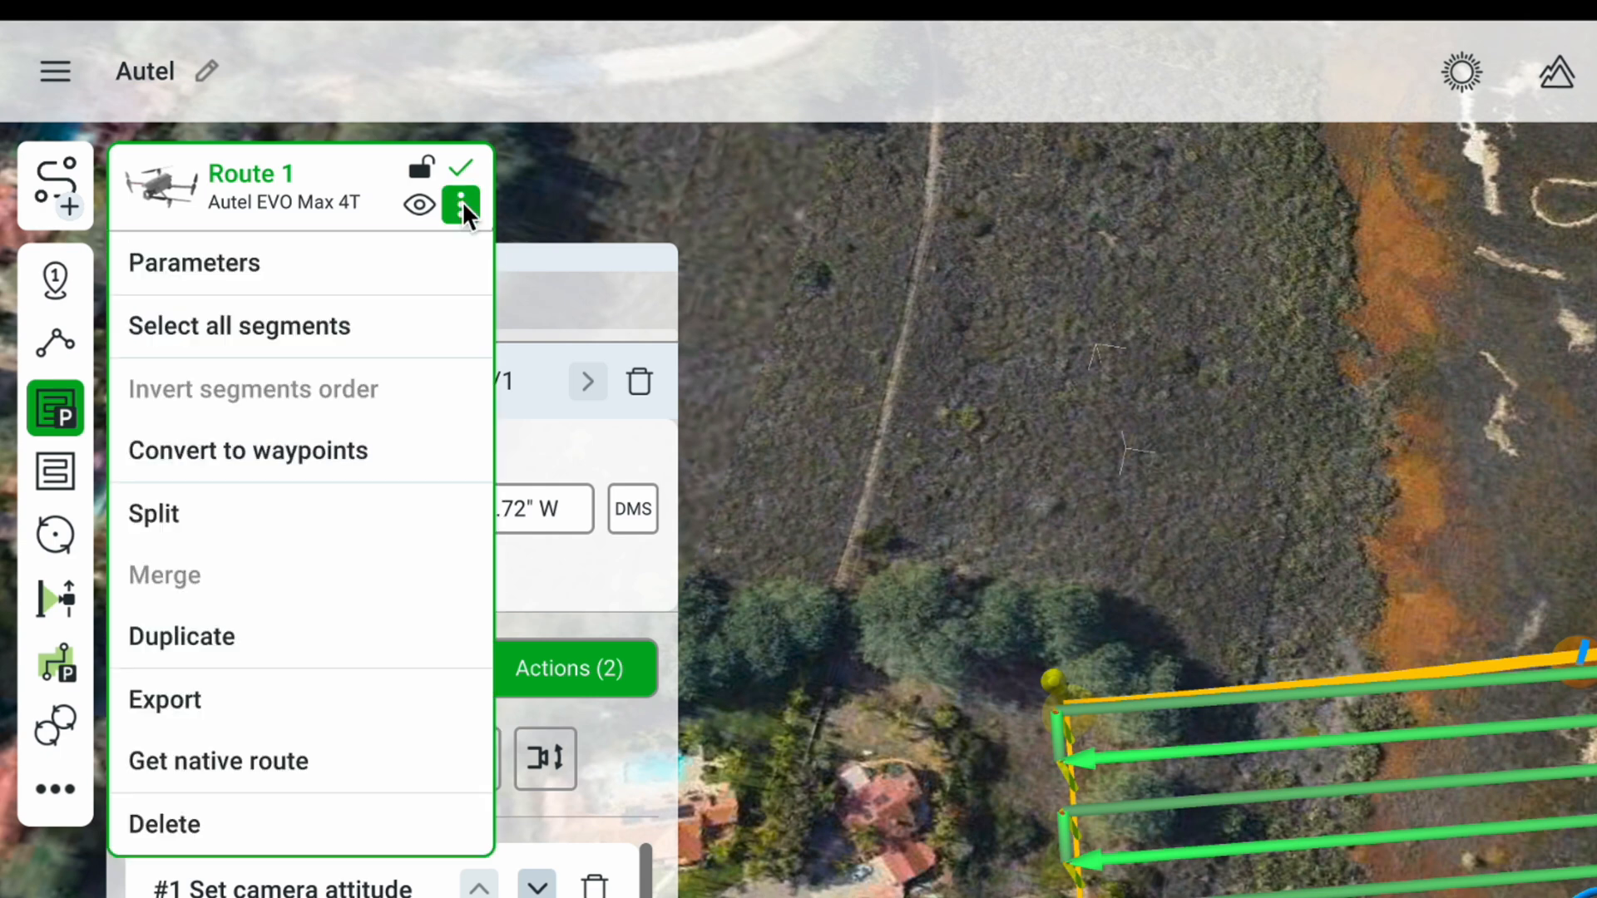
pyautogui.moveTo(168, 700)
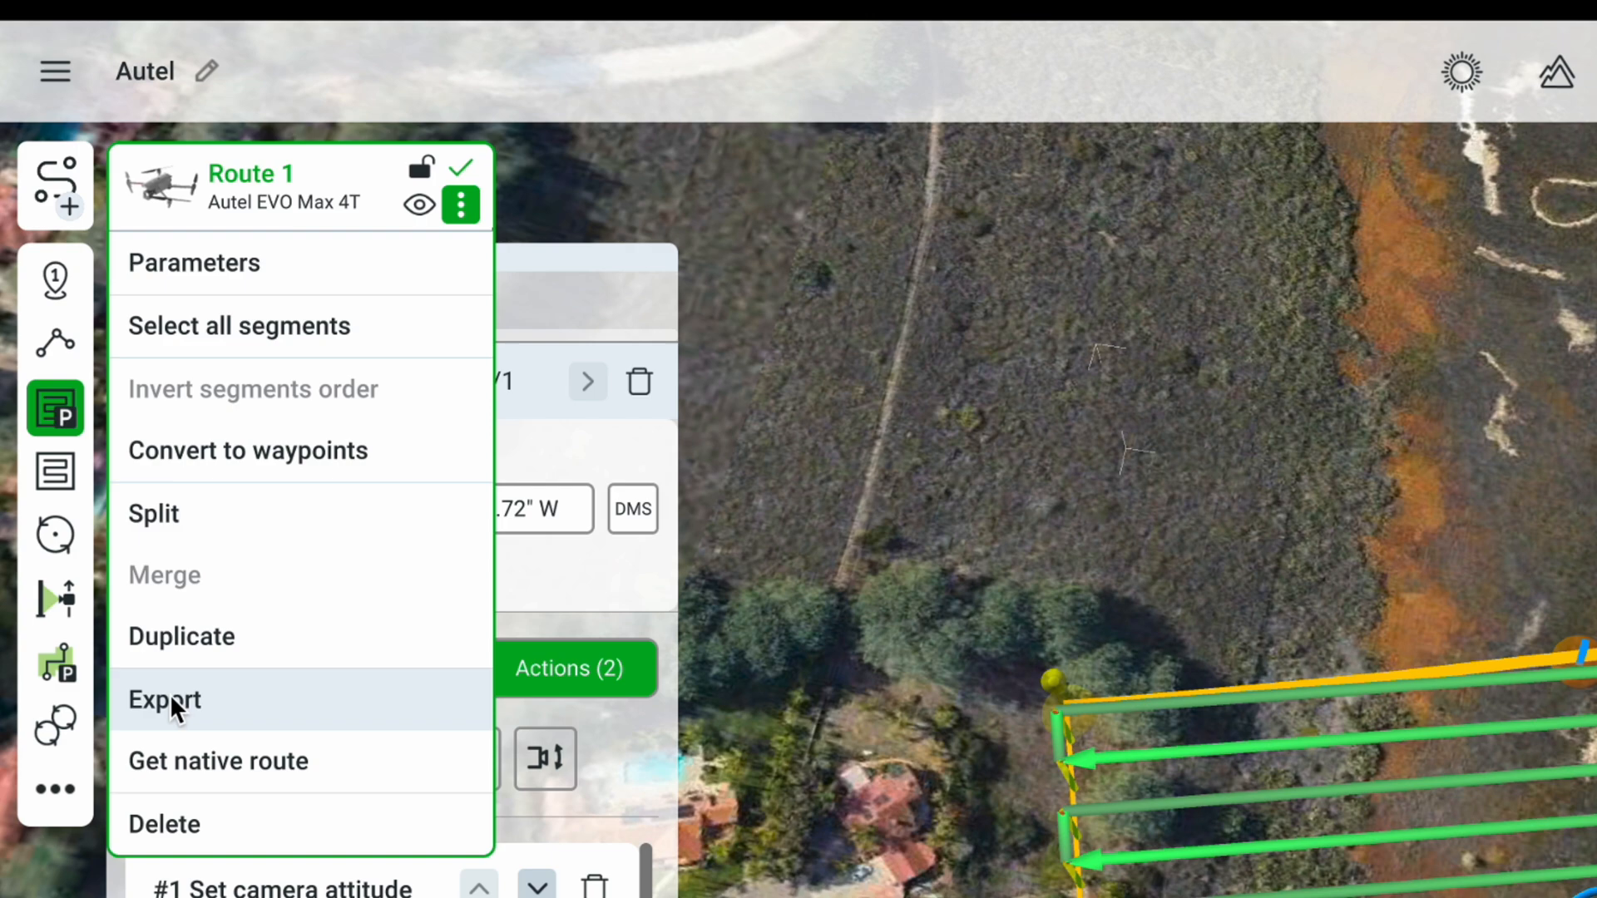
pyautogui.click(164, 699)
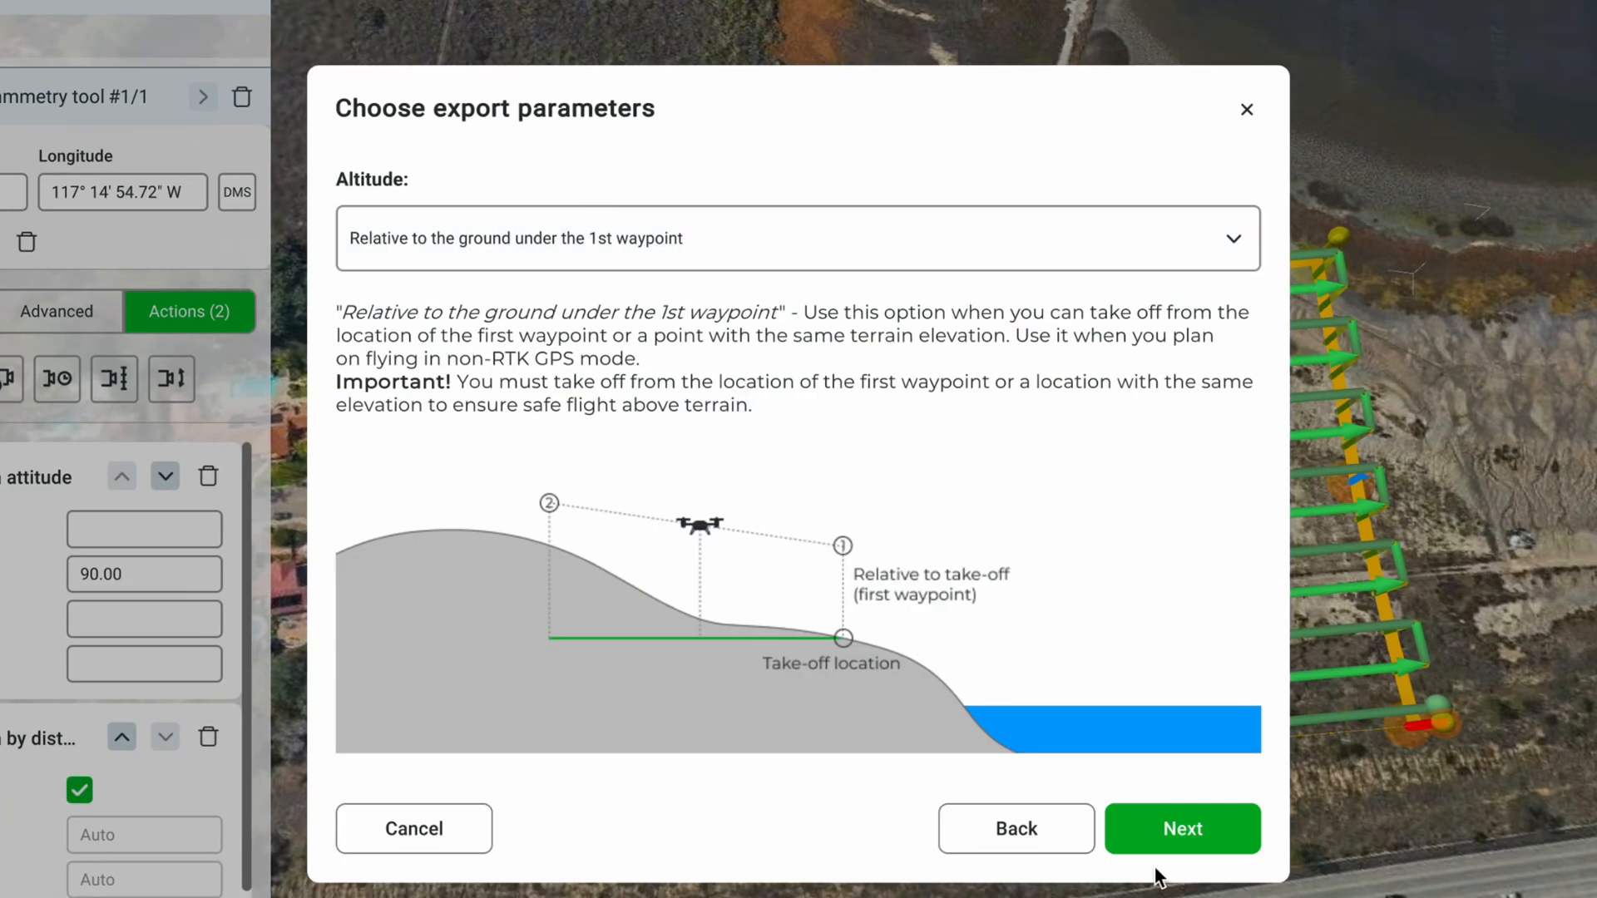
pyautogui.click(1180, 828)
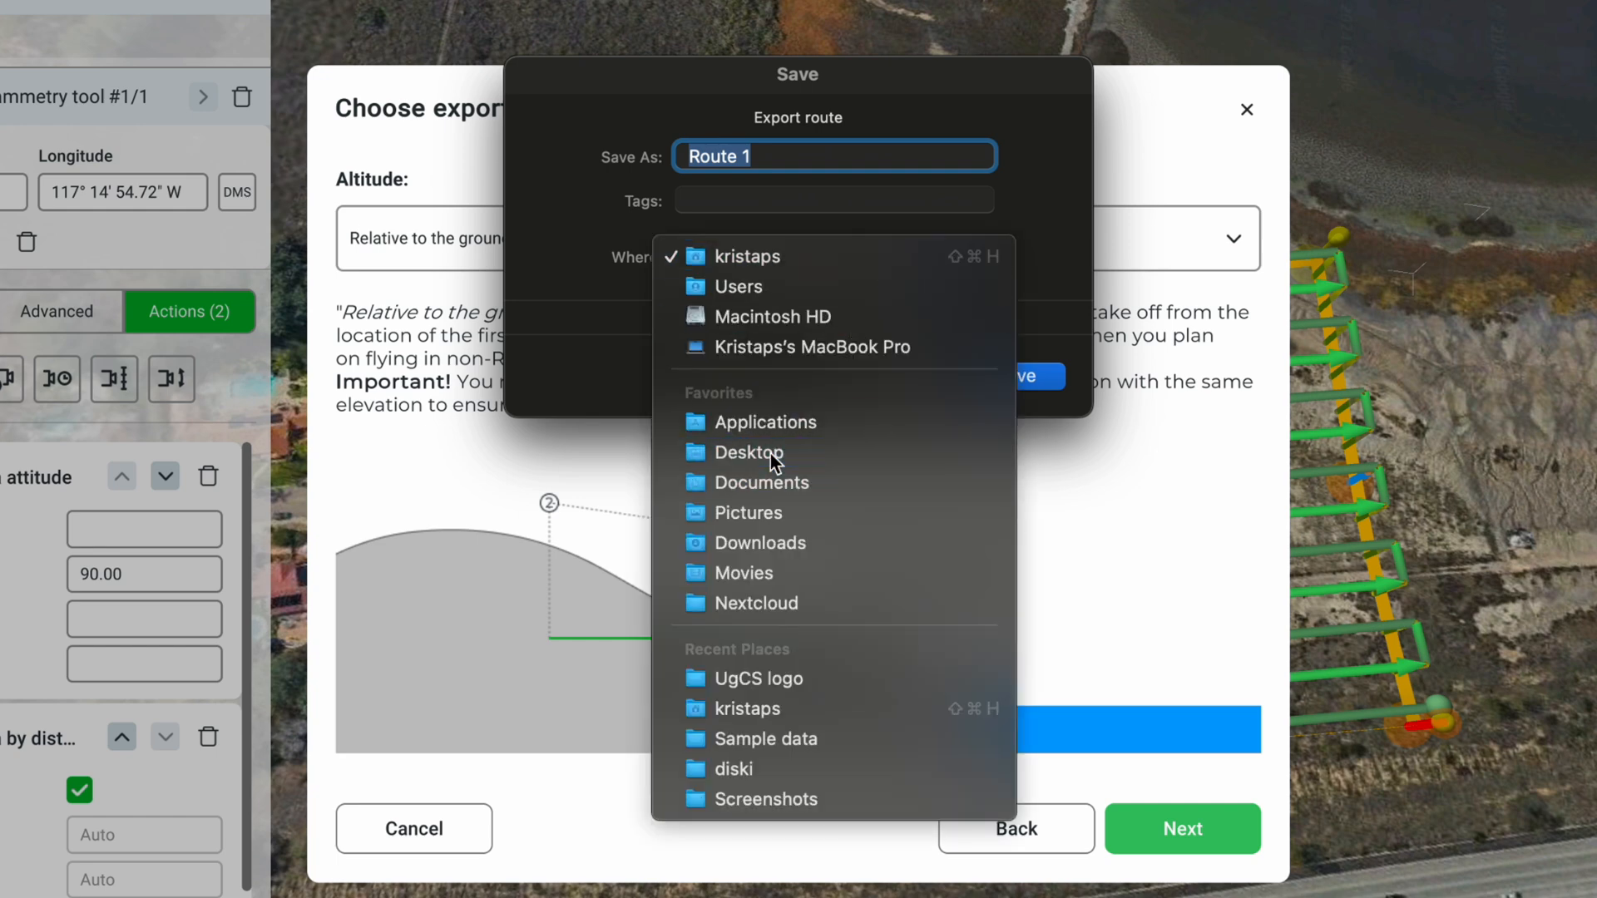
# Save the export as 'Autel Route' .kmz on the Desktop
pyautogui.click(752, 453)
pyautogui.write('Ro')
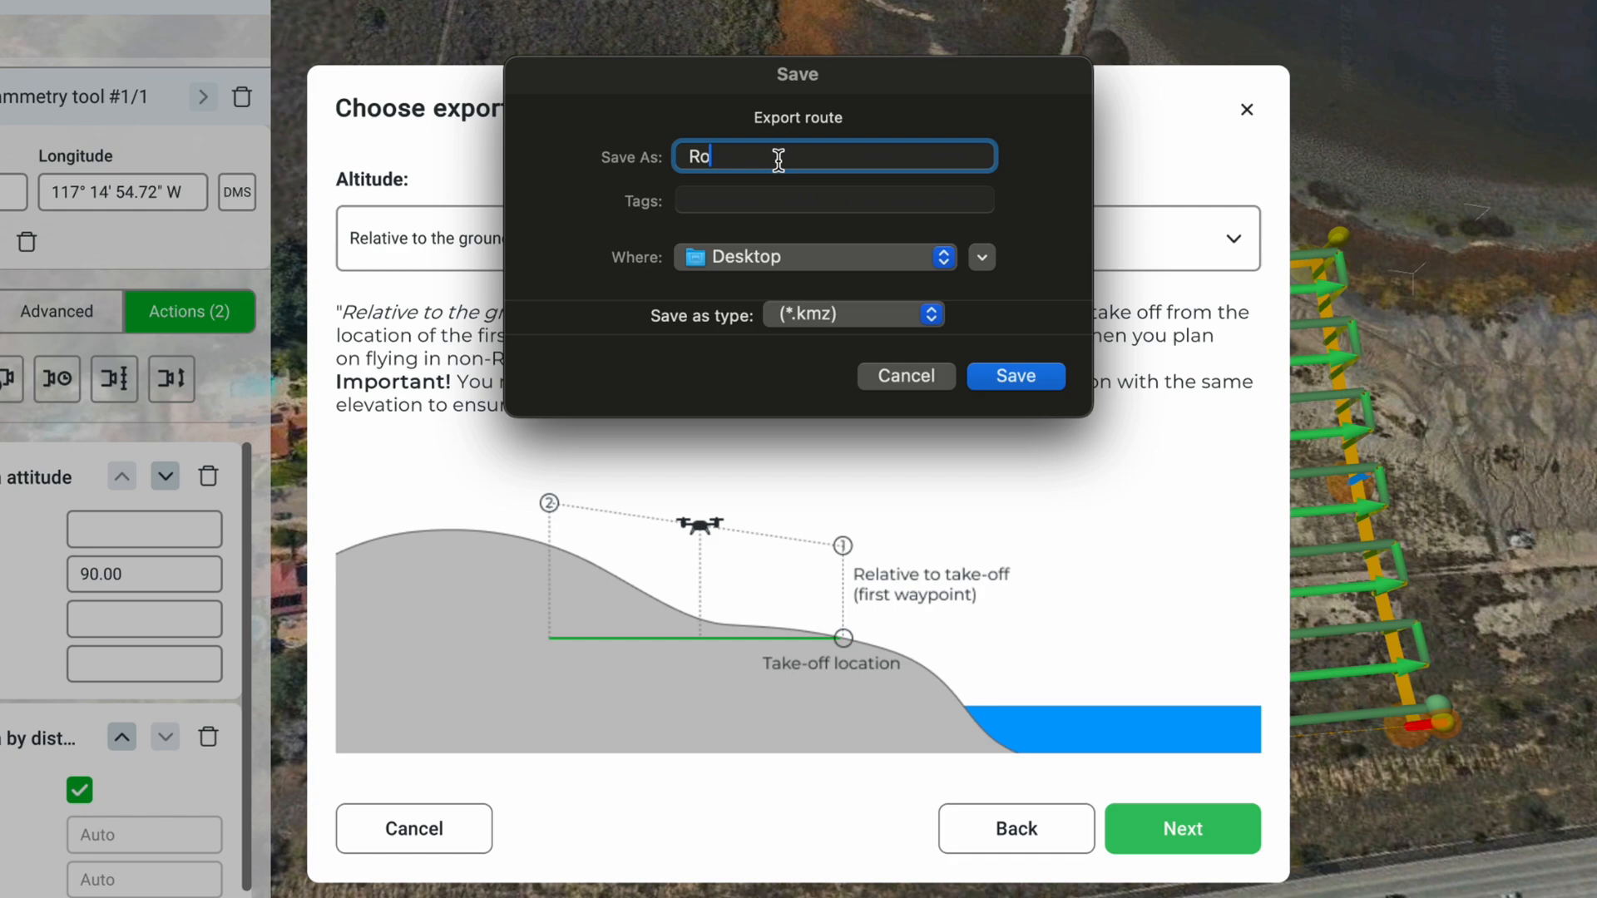
pyautogui.write('Autel Route')
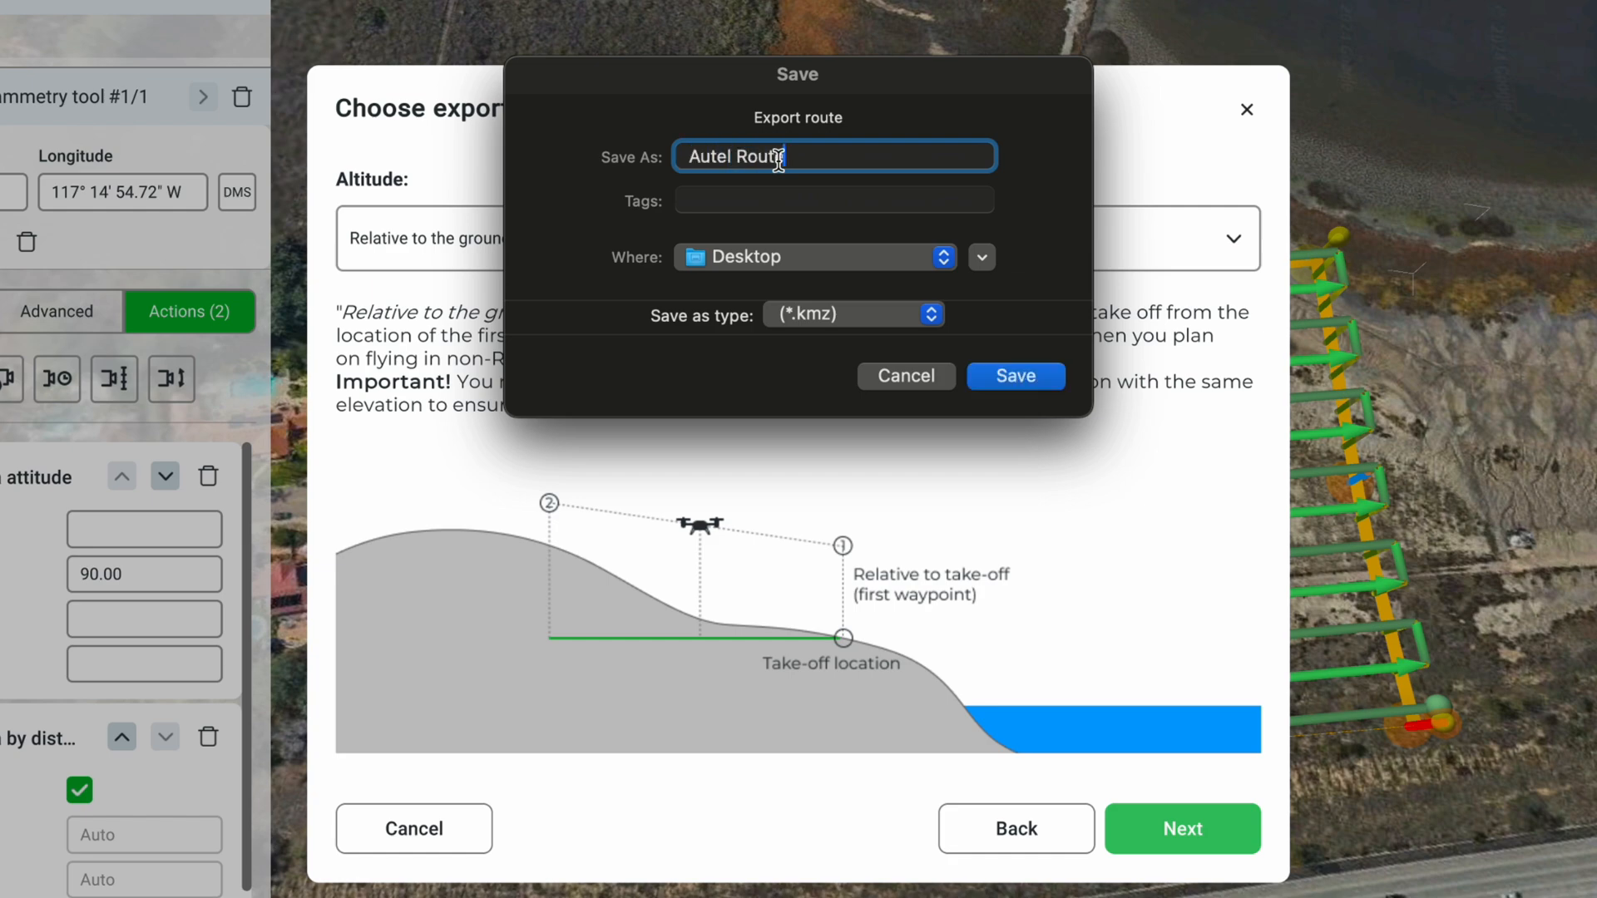
pyautogui.click(1014, 376)
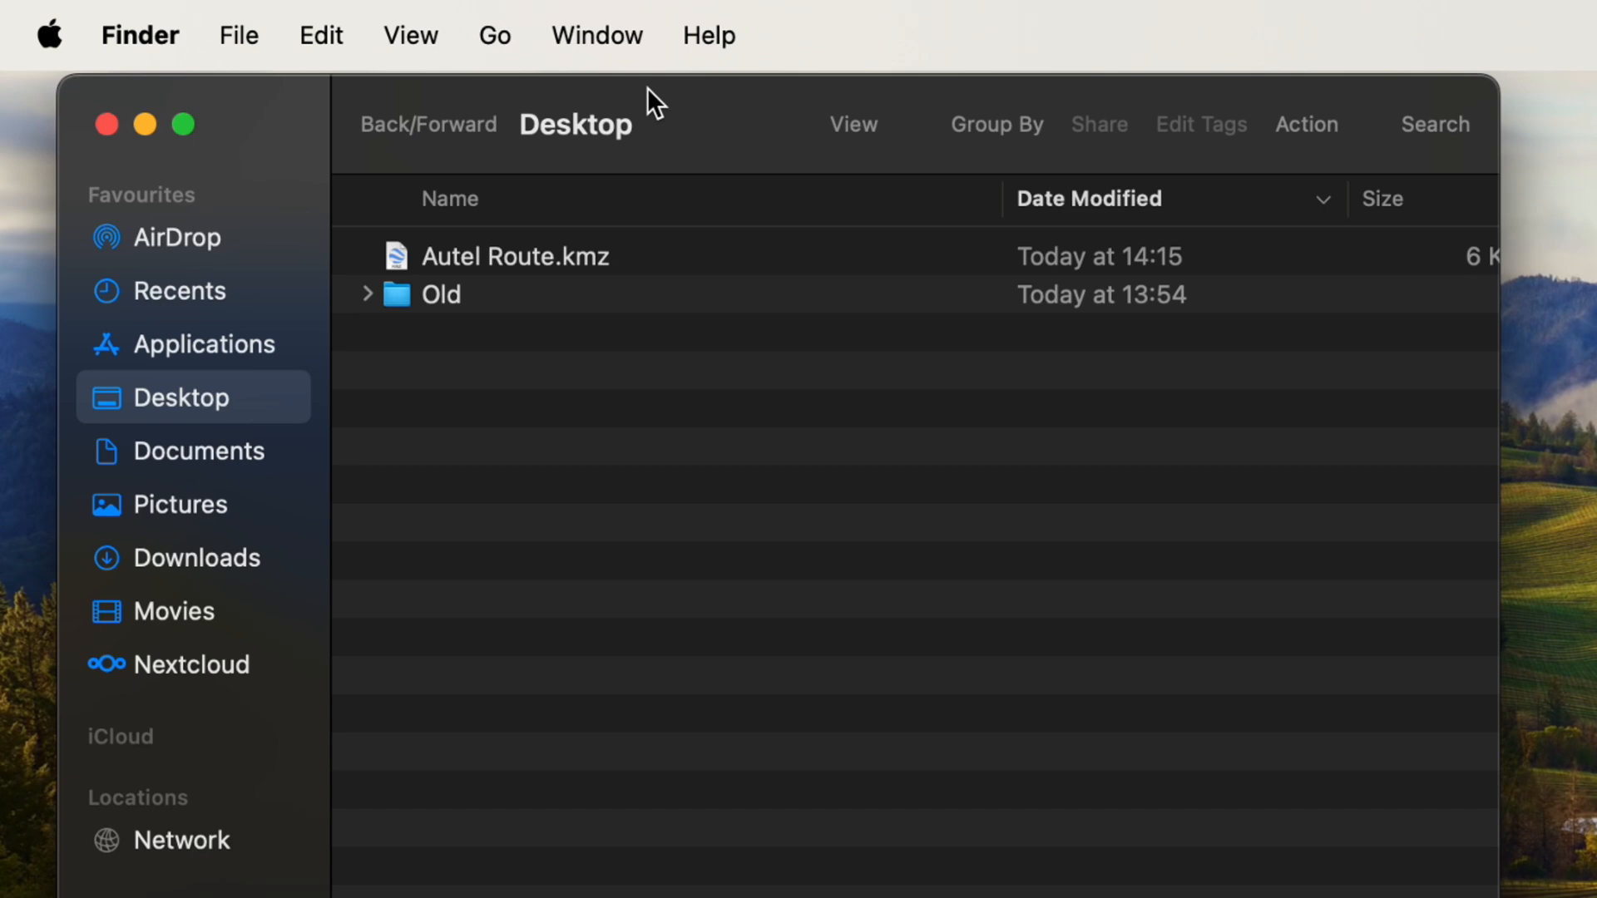
pyautogui.click(514, 255)
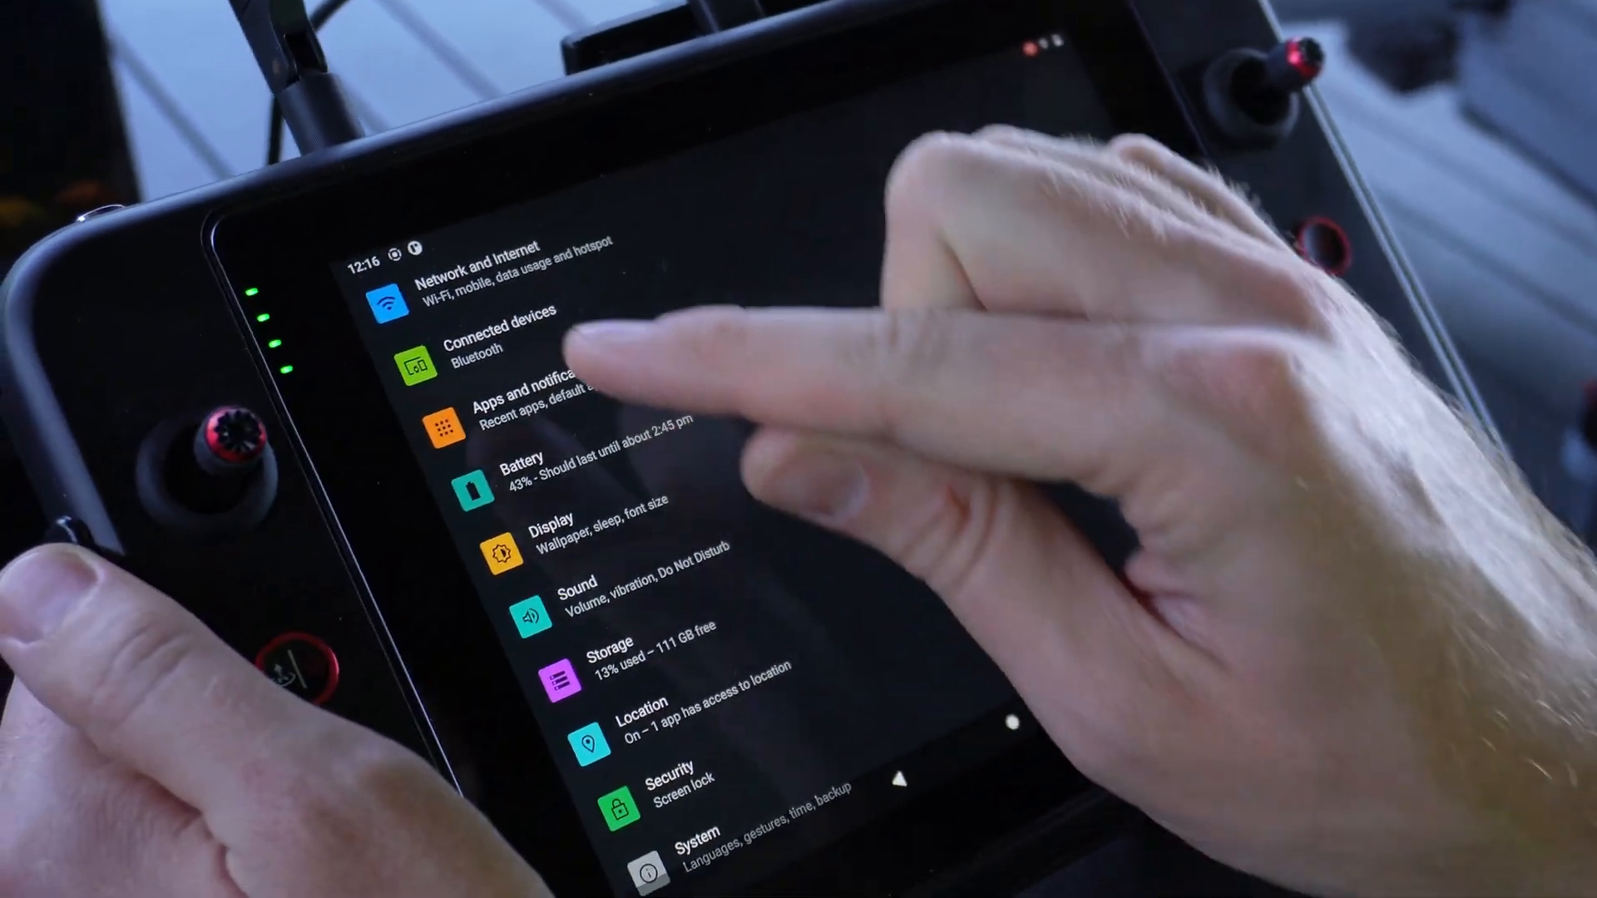
# Set the controller's USB connection to File transfer under Connected devices
pyautogui.click(519, 351)
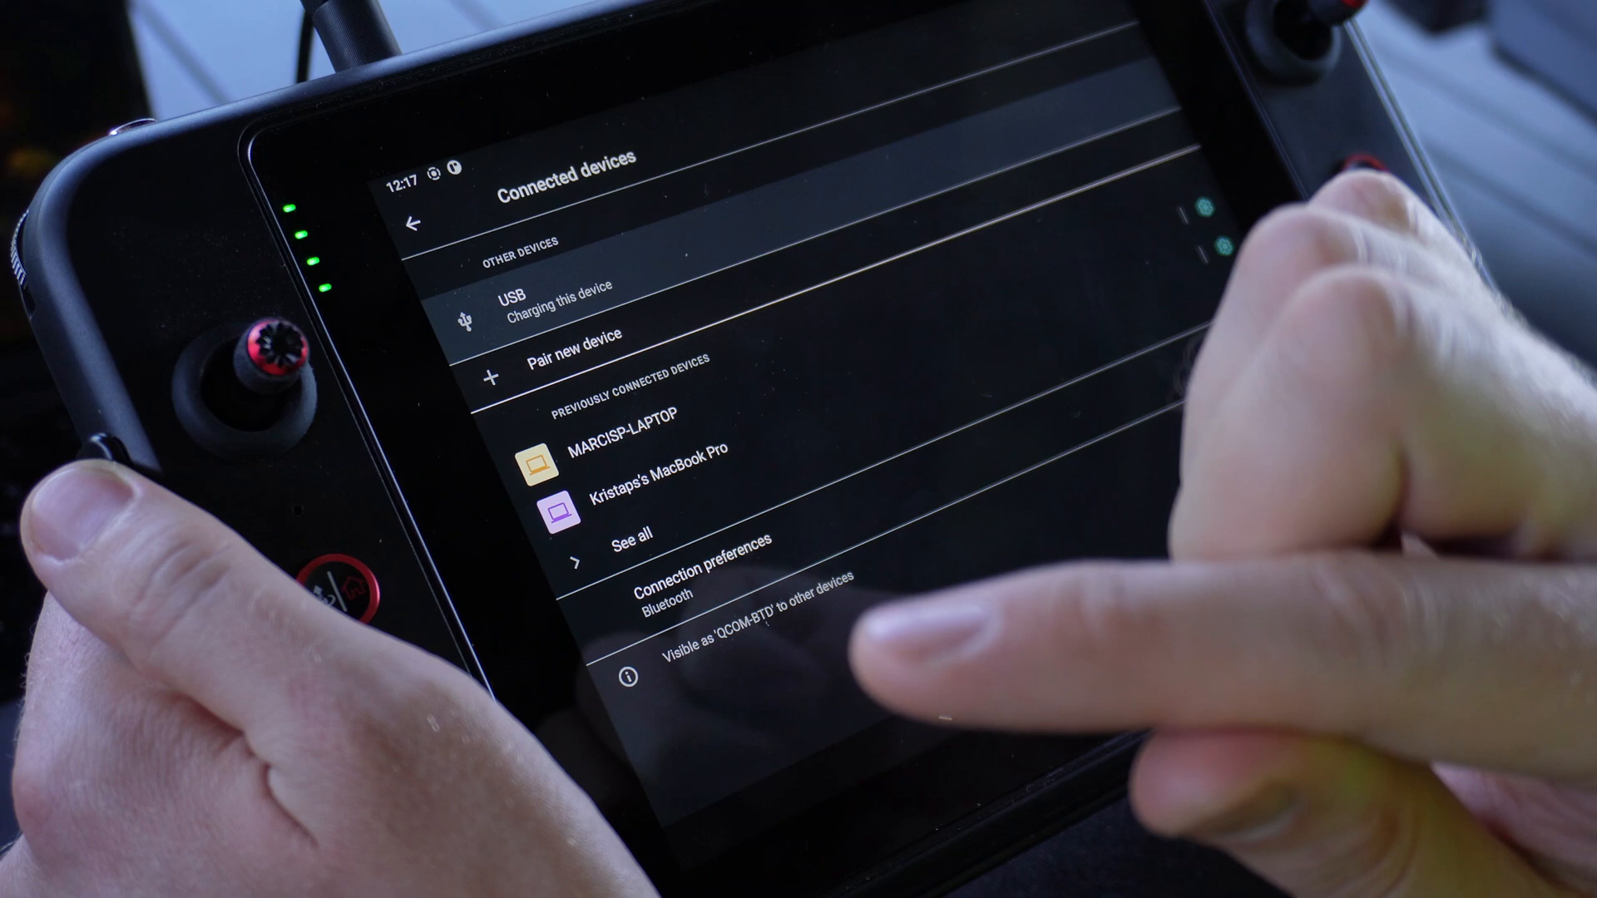
pyautogui.click(550, 295)
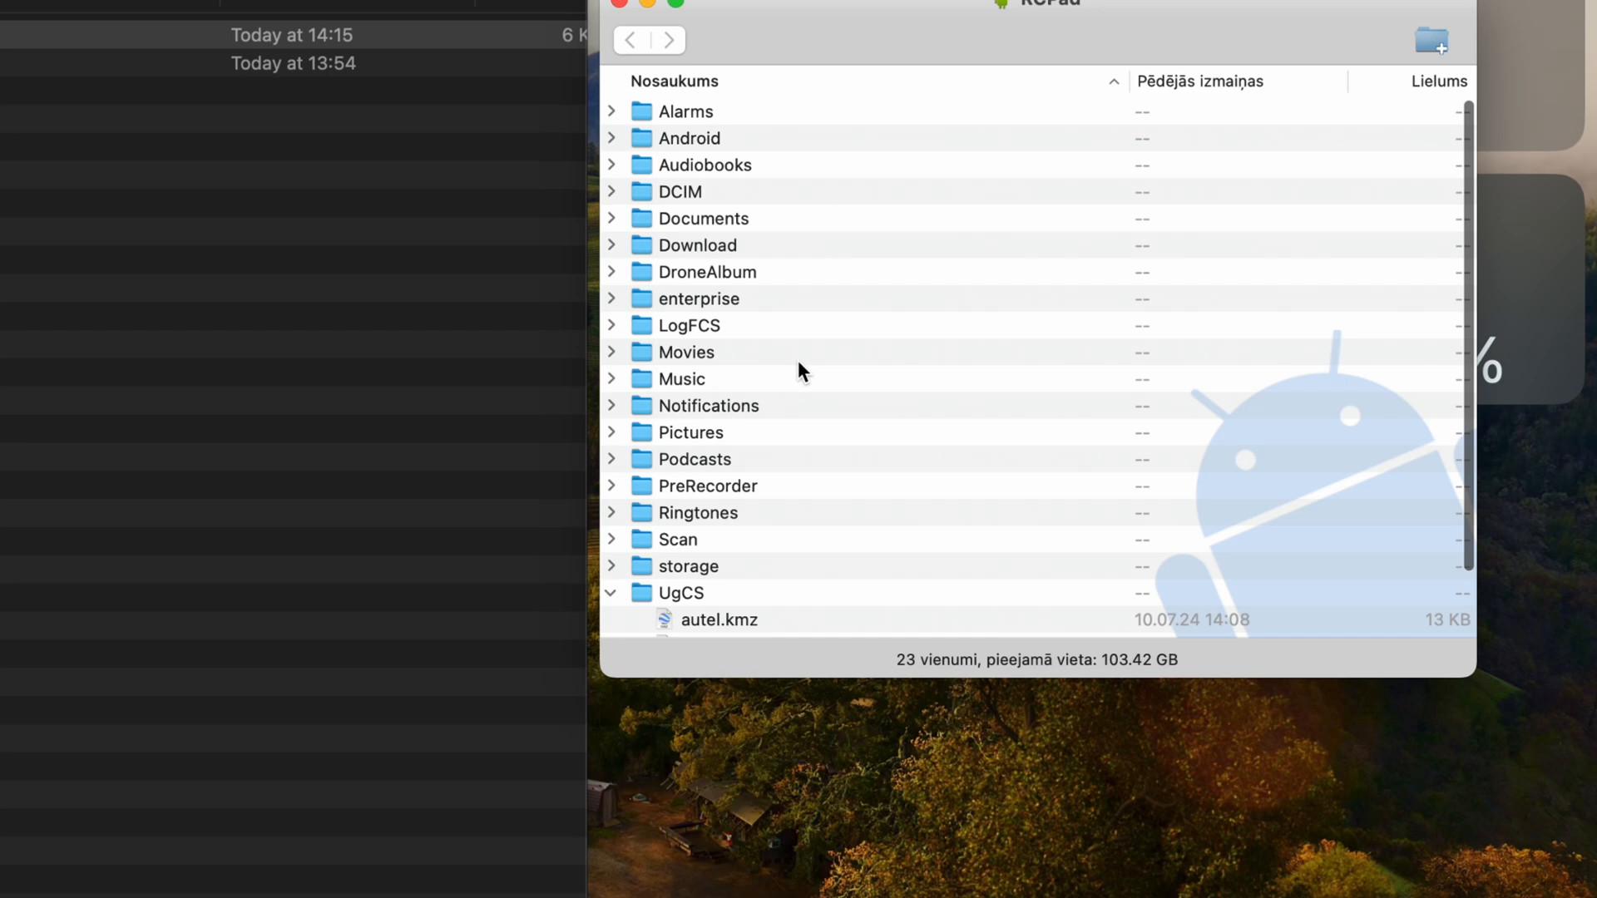
# Copy Autel Route.kmz into the controller's UgCS folder and confirm it appears there
pyautogui.click(679, 593)
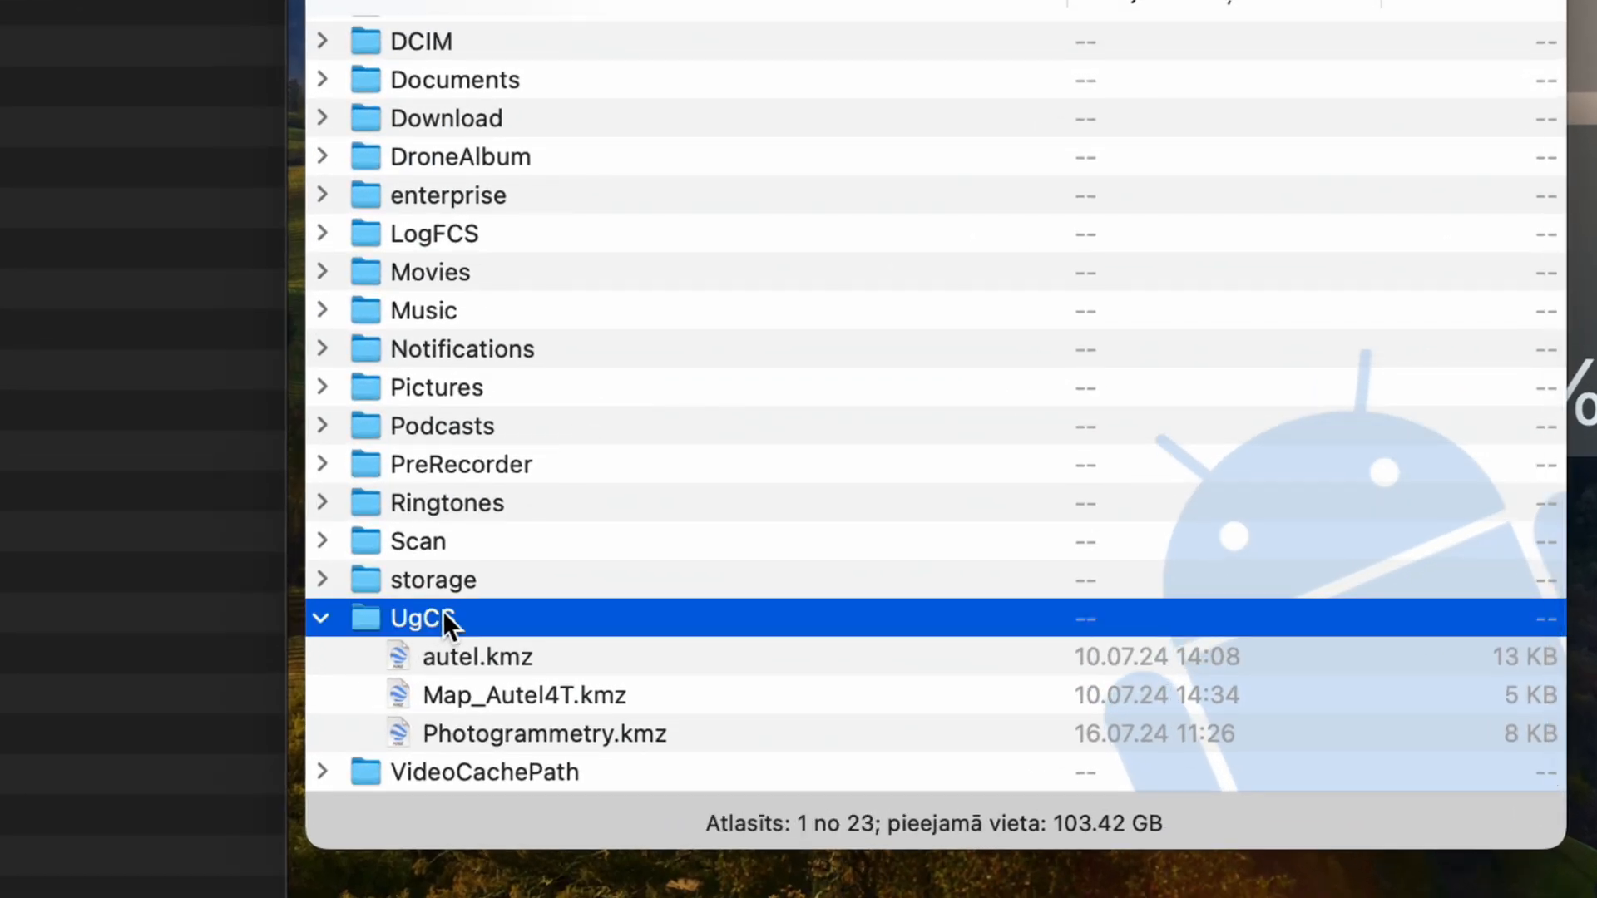
pyautogui.moveTo(395, 641)
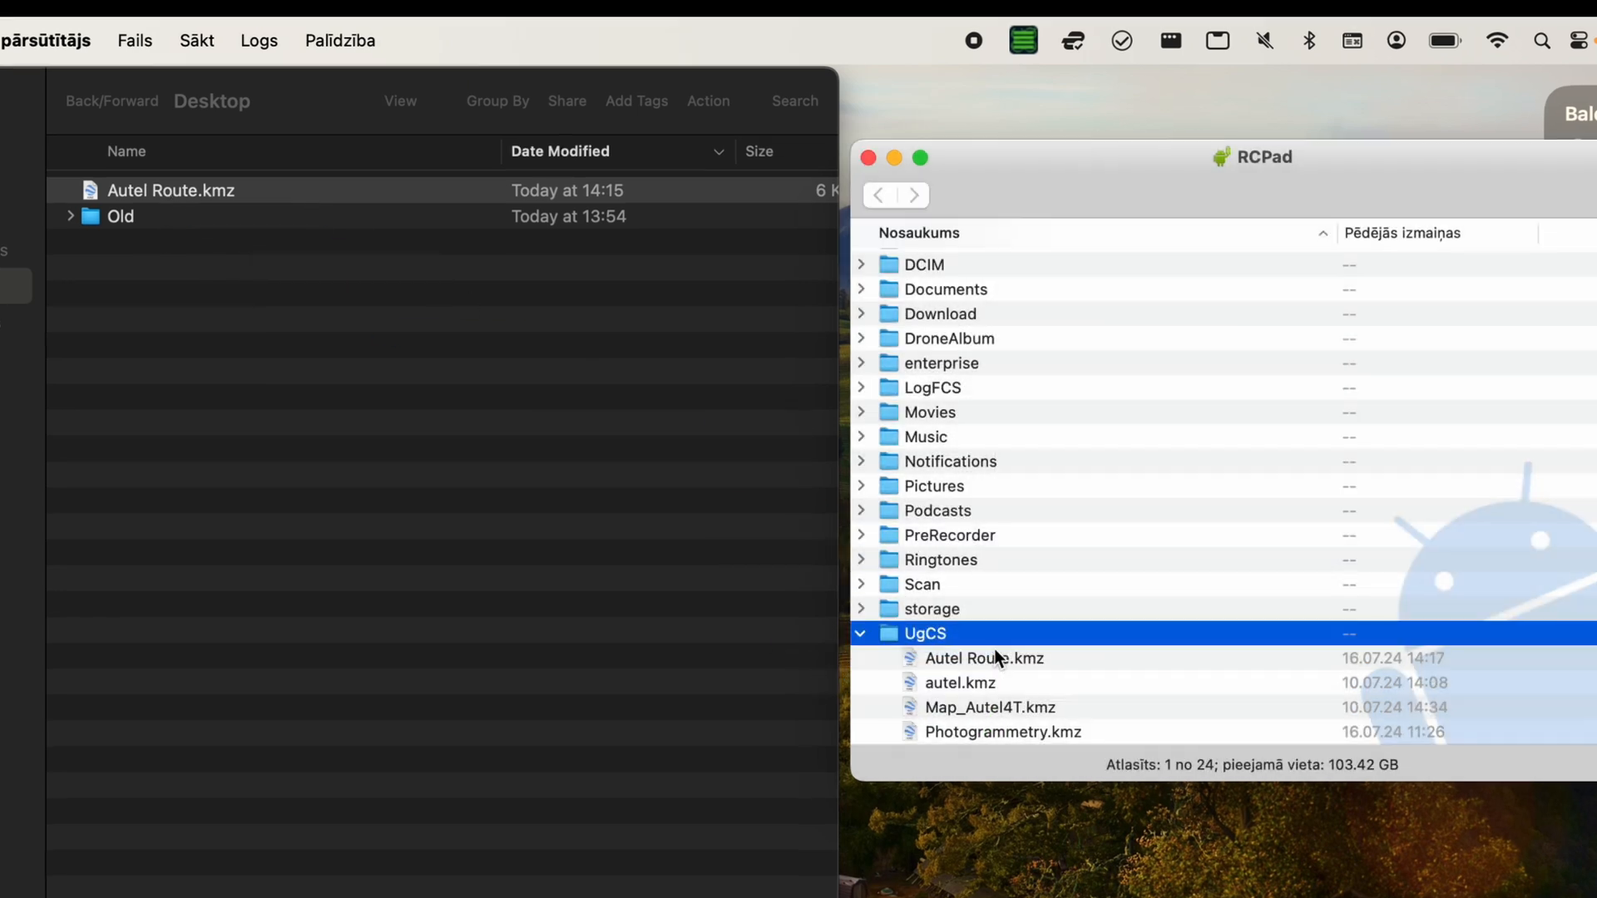
pyautogui.moveTo(984, 660)
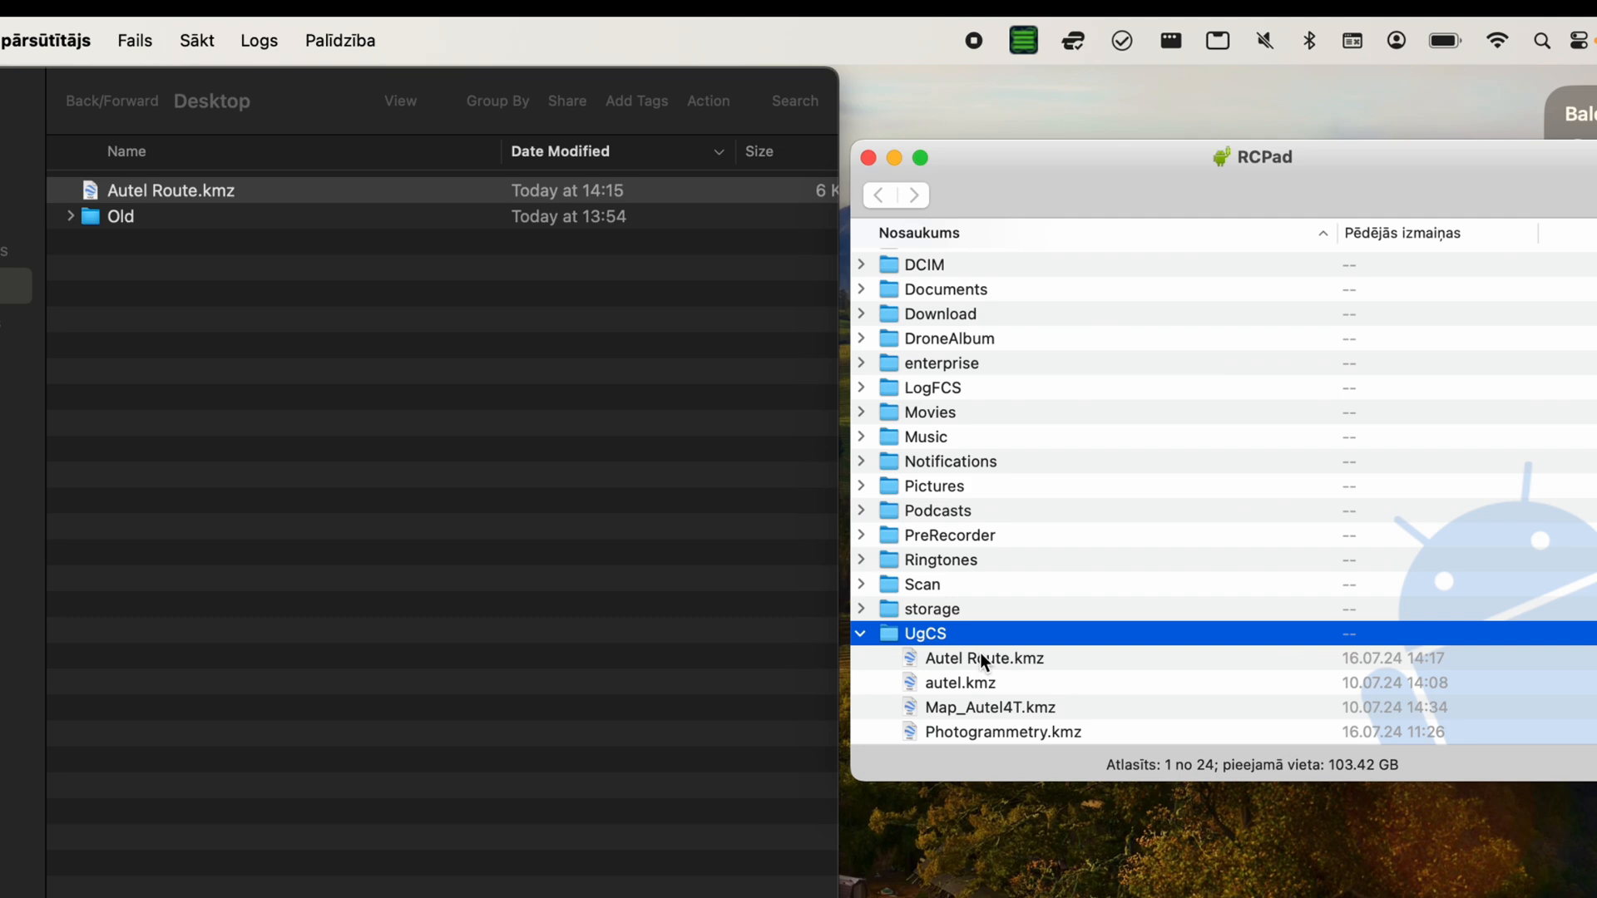
pyautogui.click(983, 658)
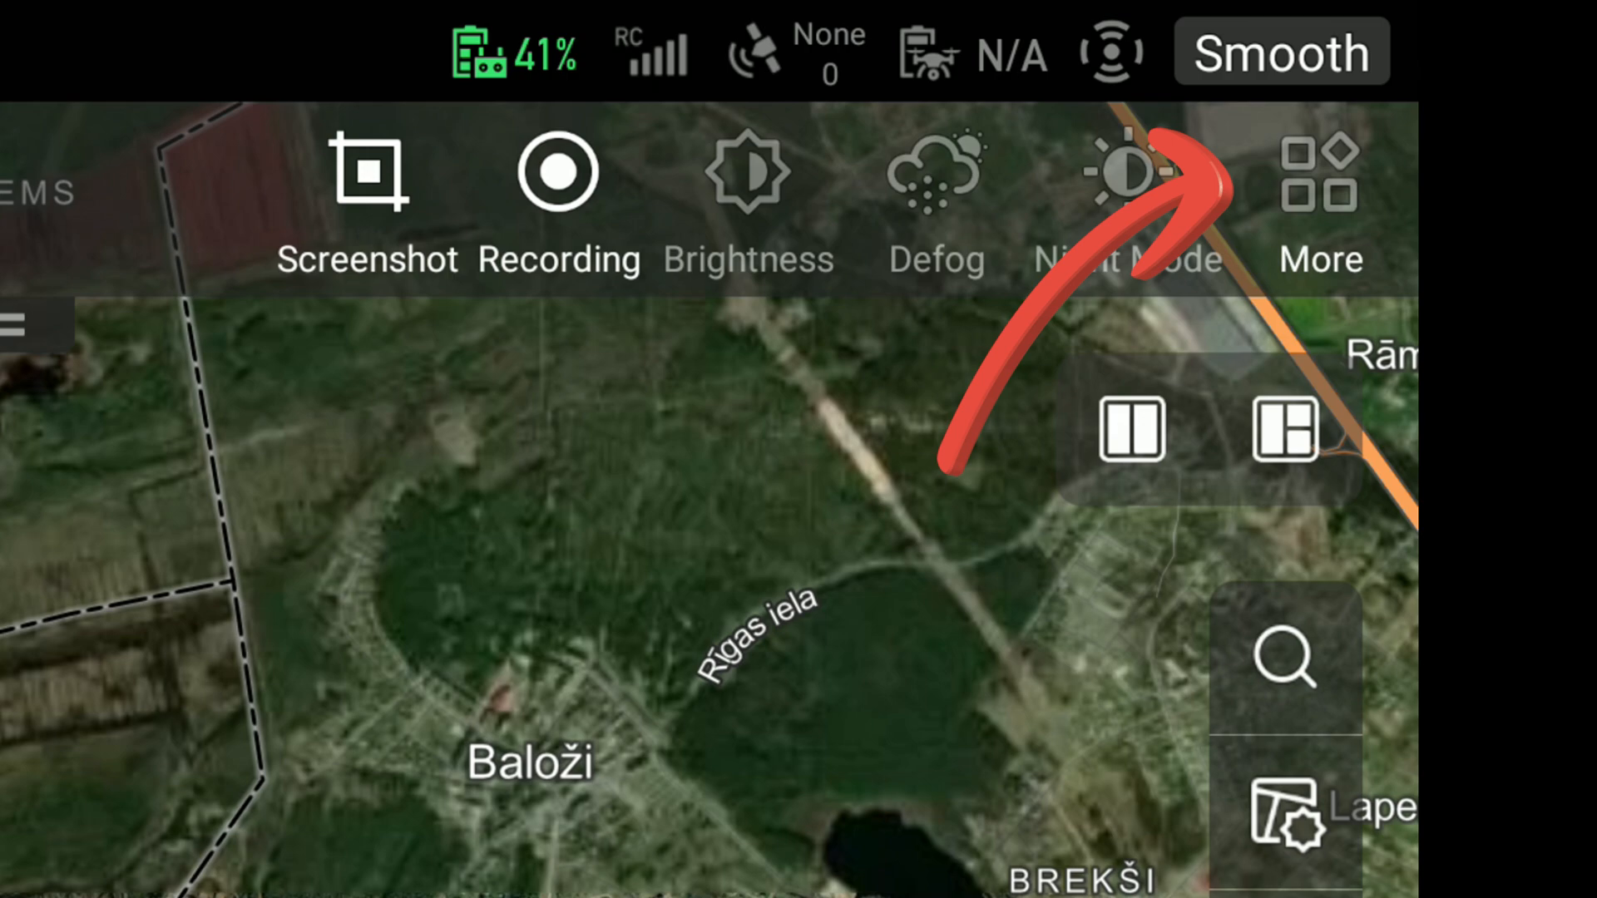
# Import Autel Route.kmz from the UgCS folder via More > Missions > Import
pyautogui.click(1318, 173)
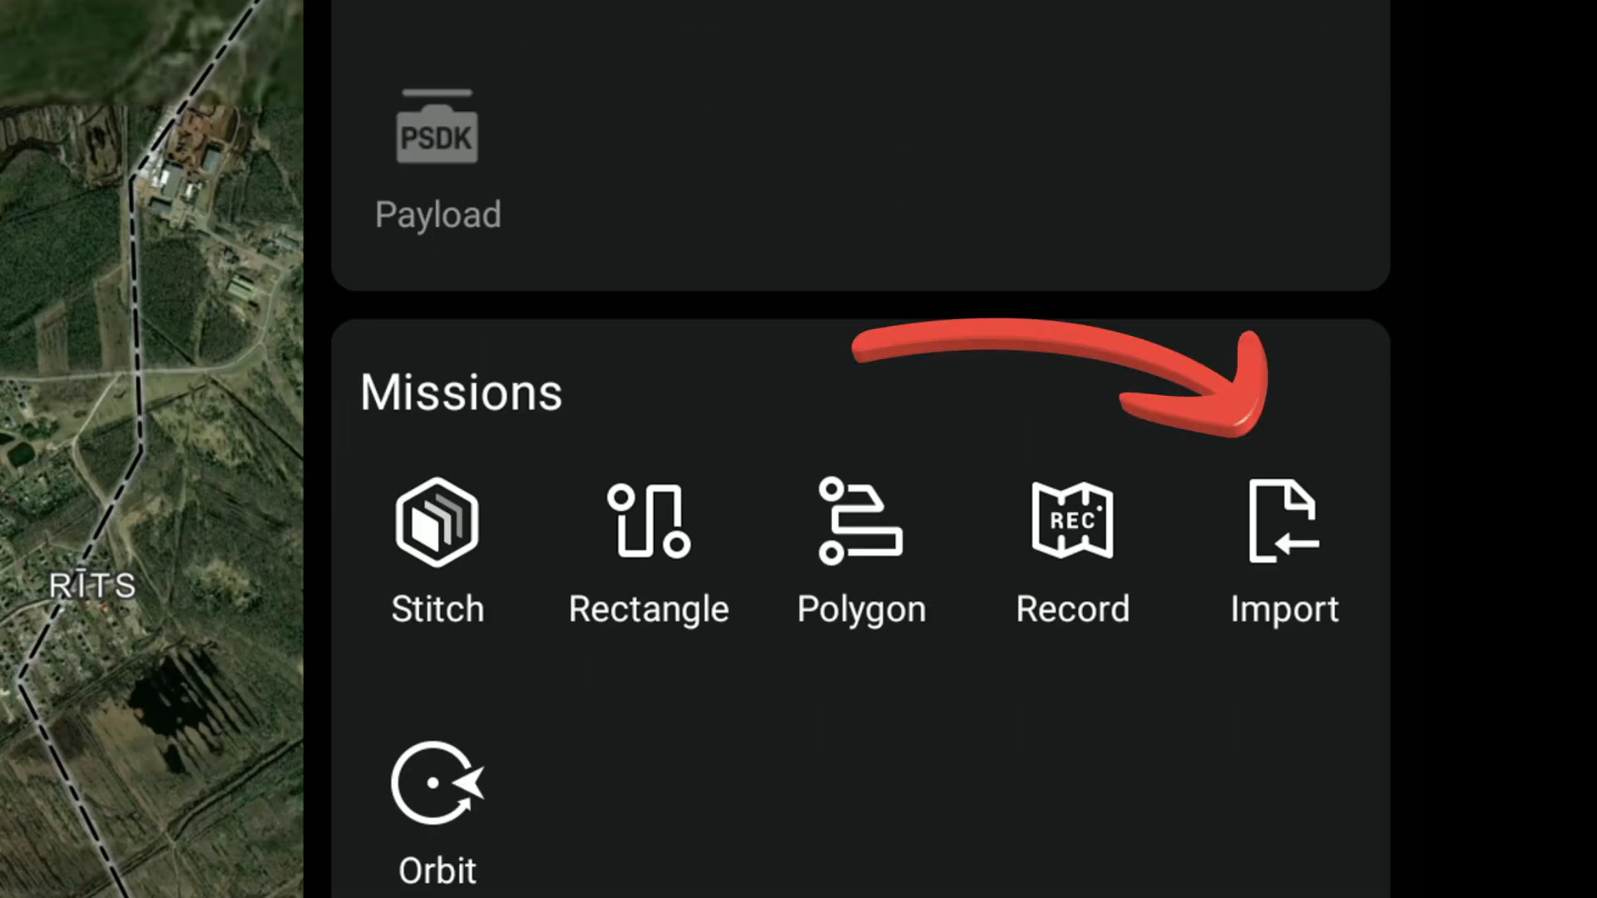
pyautogui.click(1283, 525)
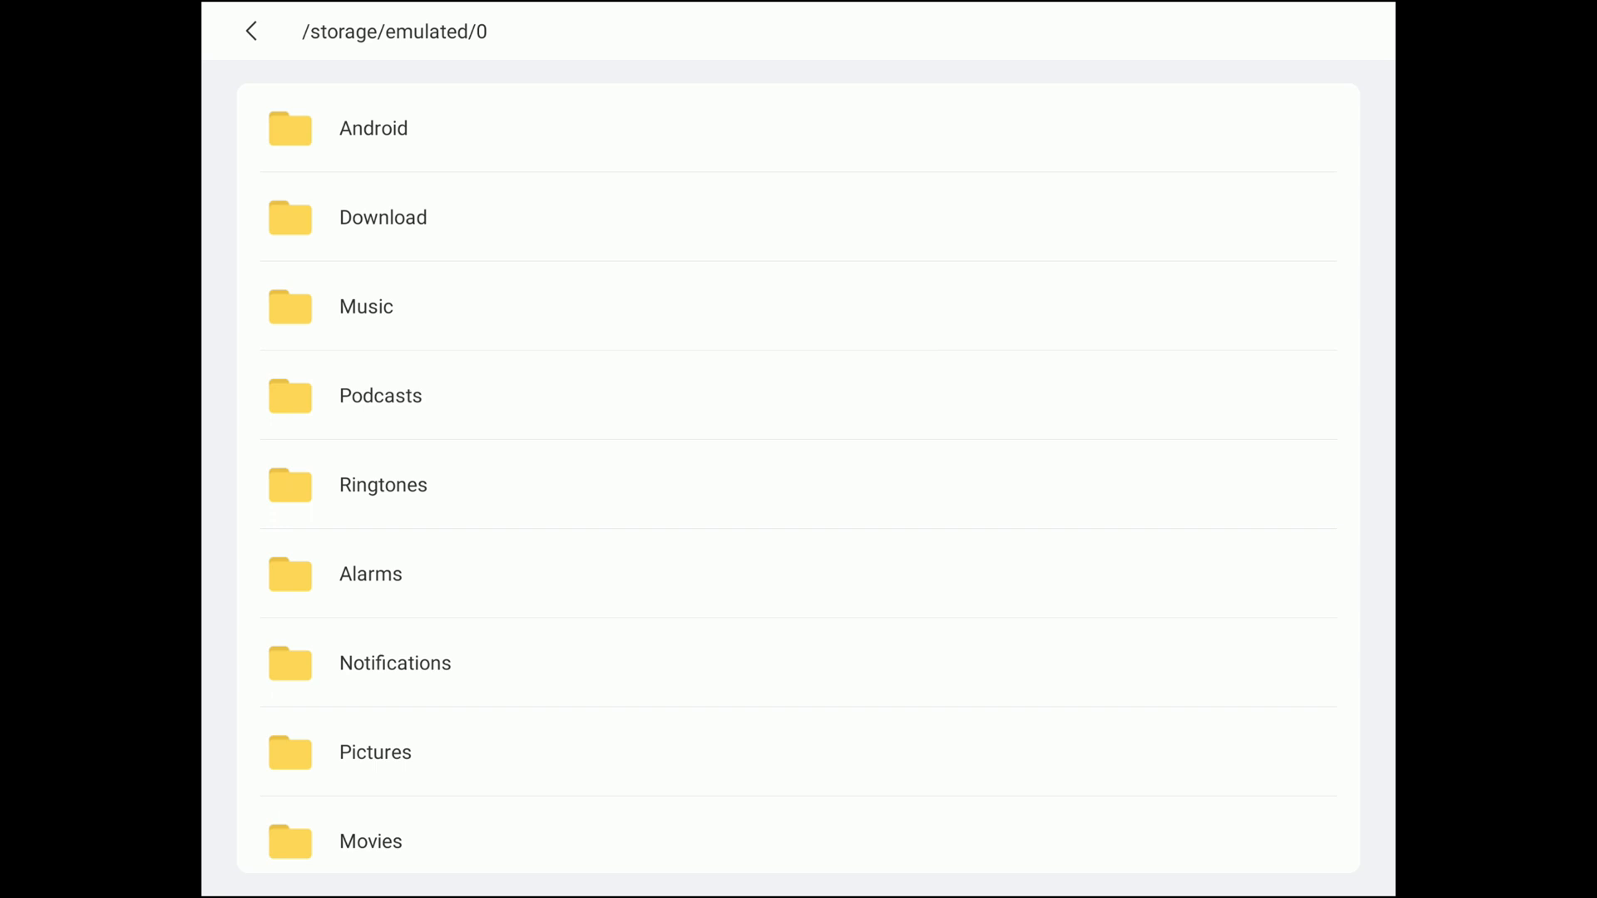
pyautogui.scroll(-3)
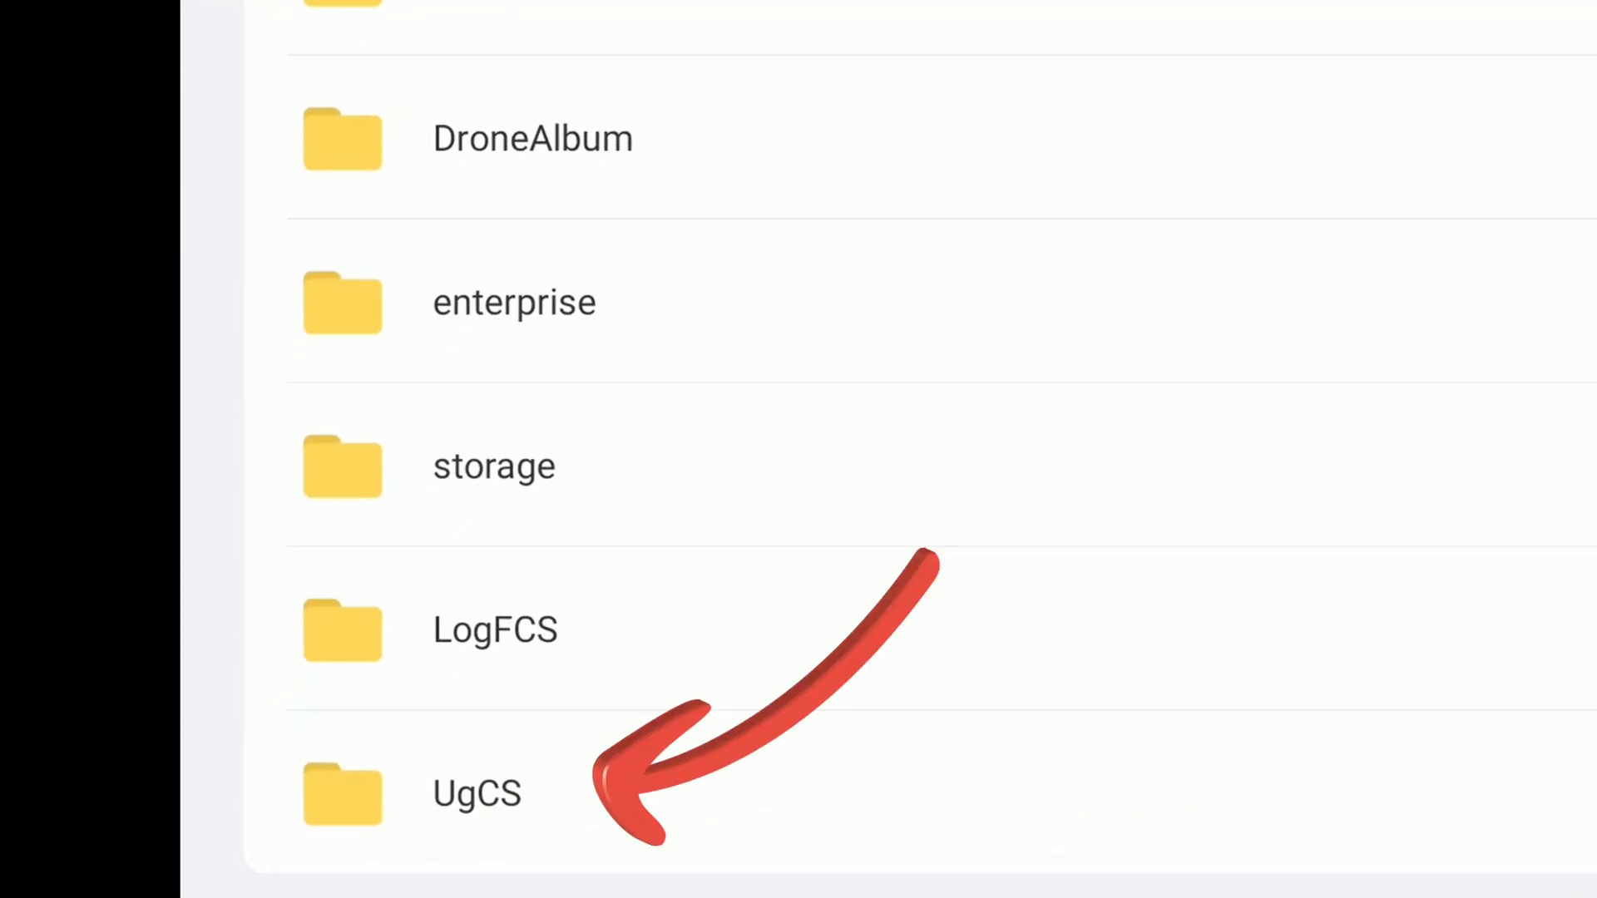
pyautogui.click(476, 793)
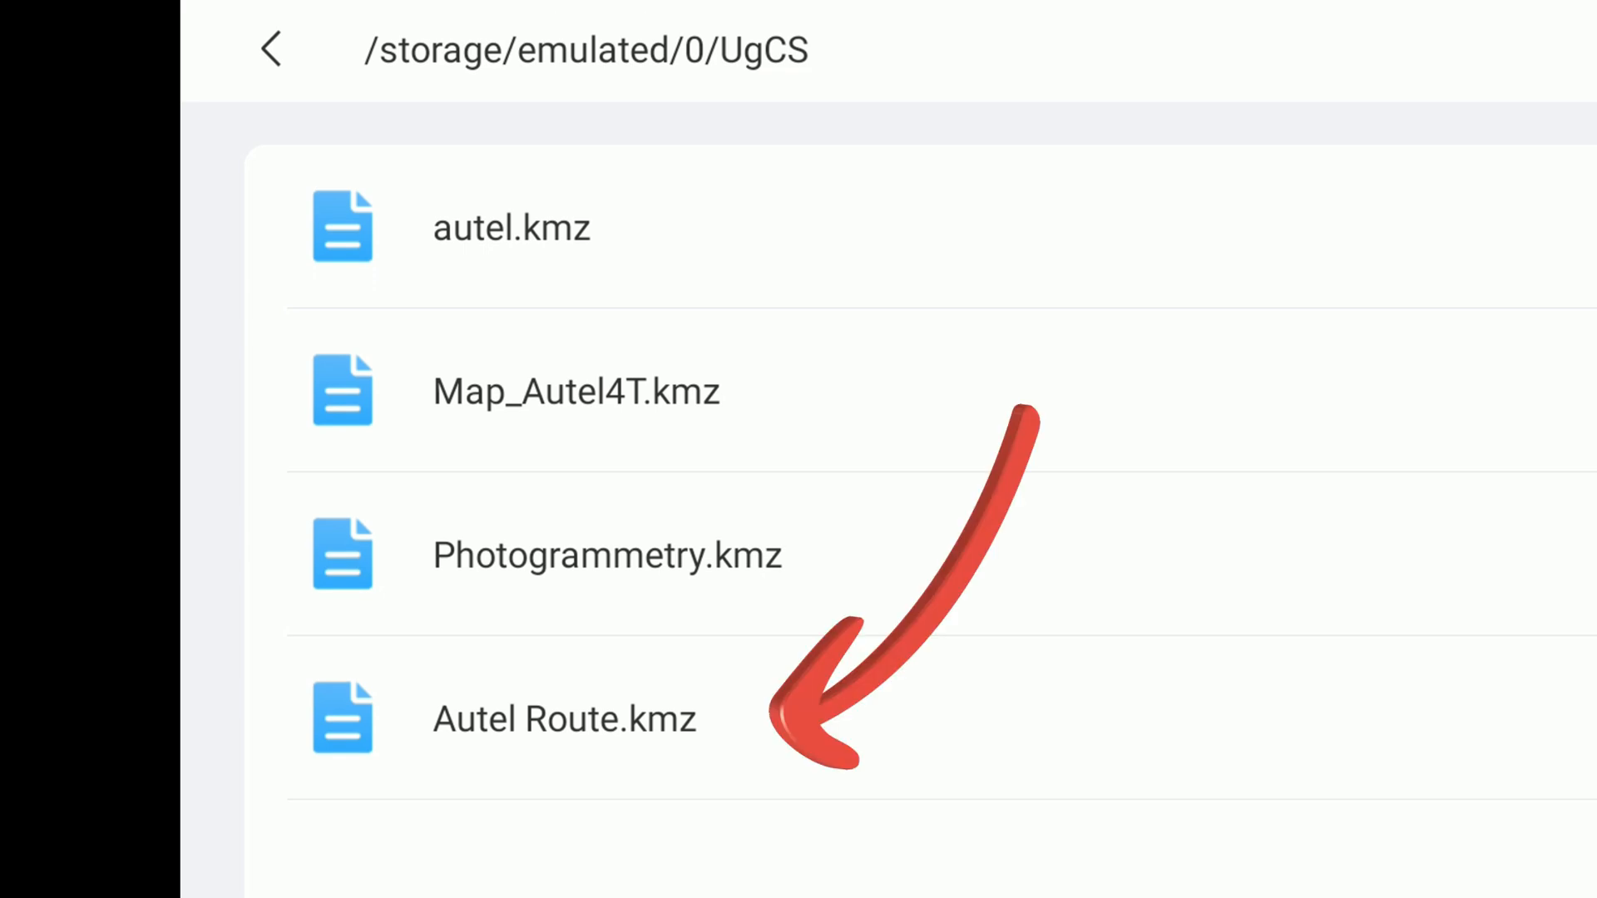
pyautogui.click(563, 718)
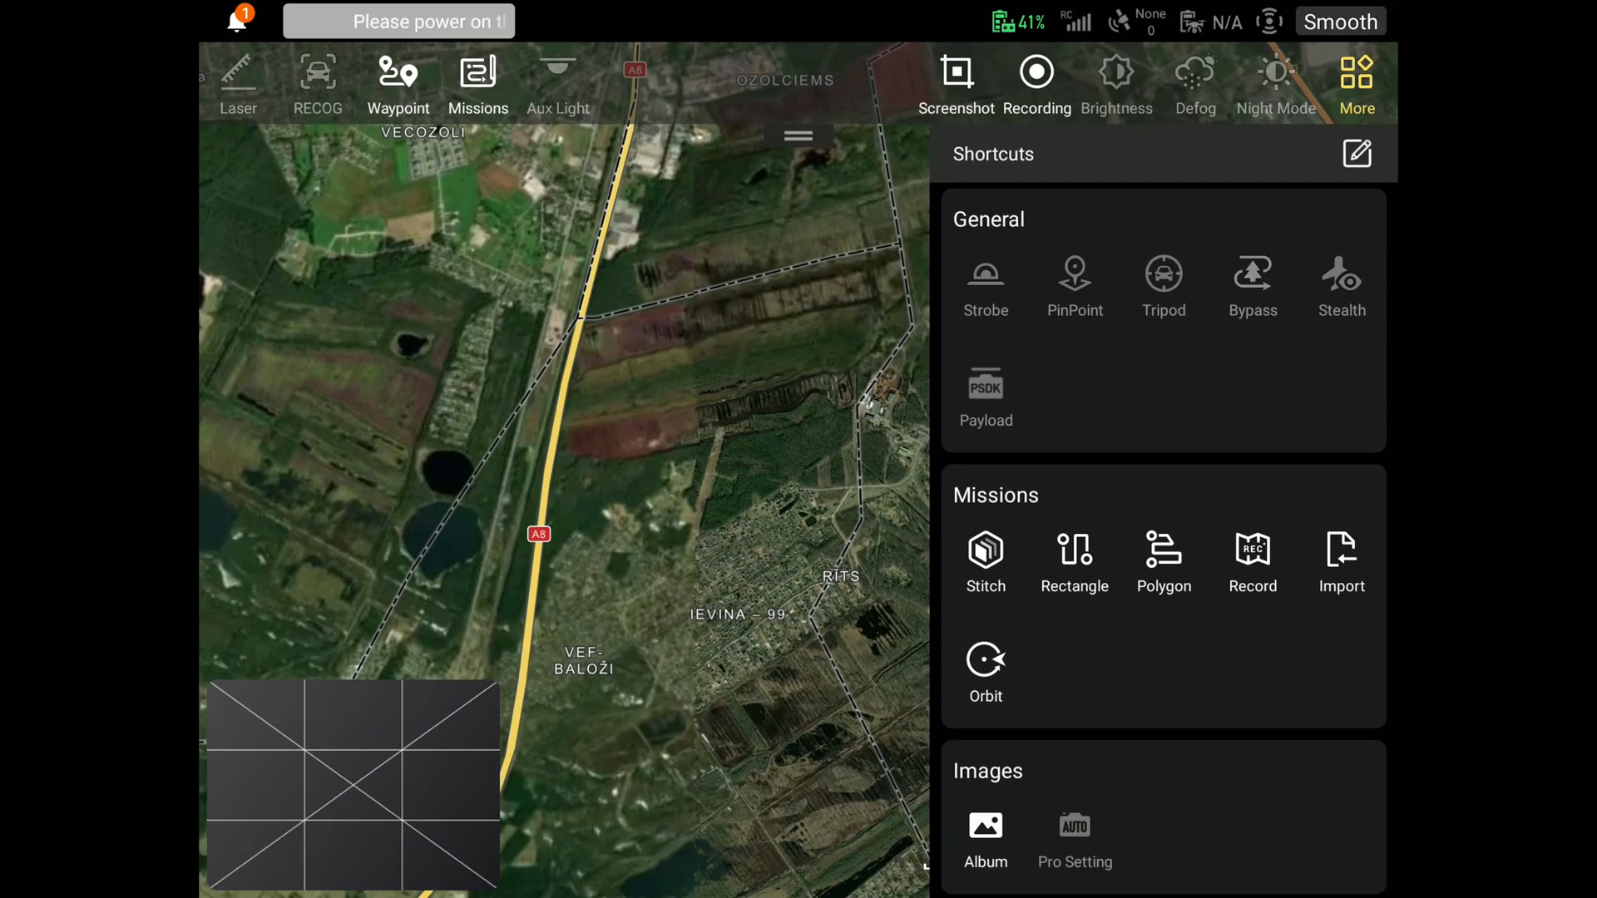
# Open the 27-waypoint mission and check distance-lapse photos and 90° gimbal pitch
pyautogui.click(398, 86)
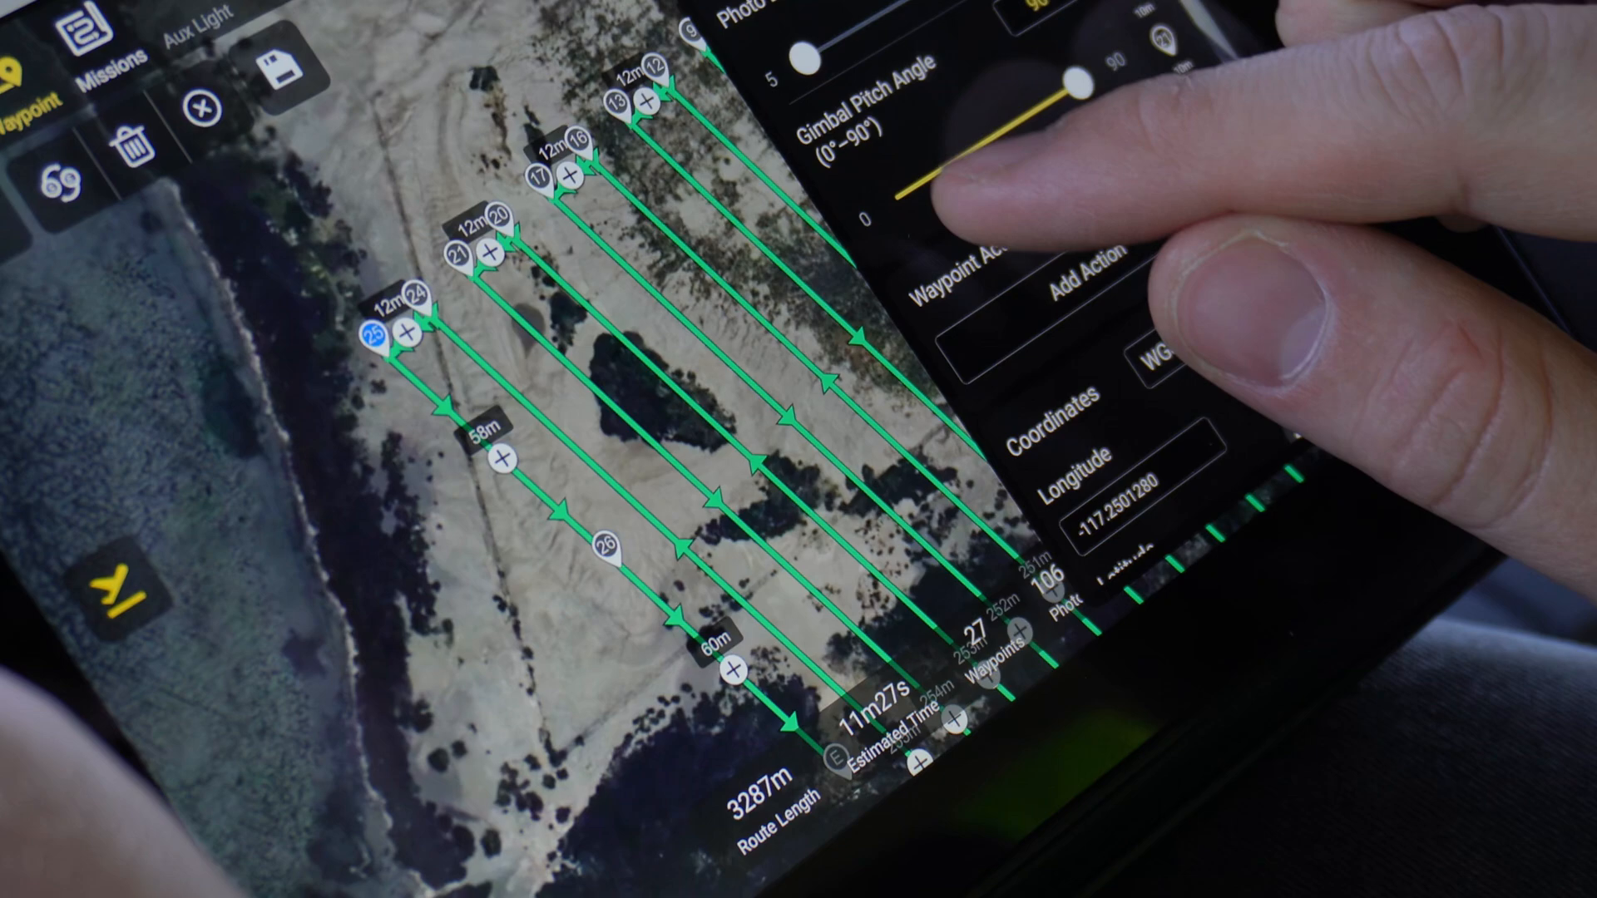
pyautogui.moveTo(1075, 85); pyautogui.dragTo(1054, 219)
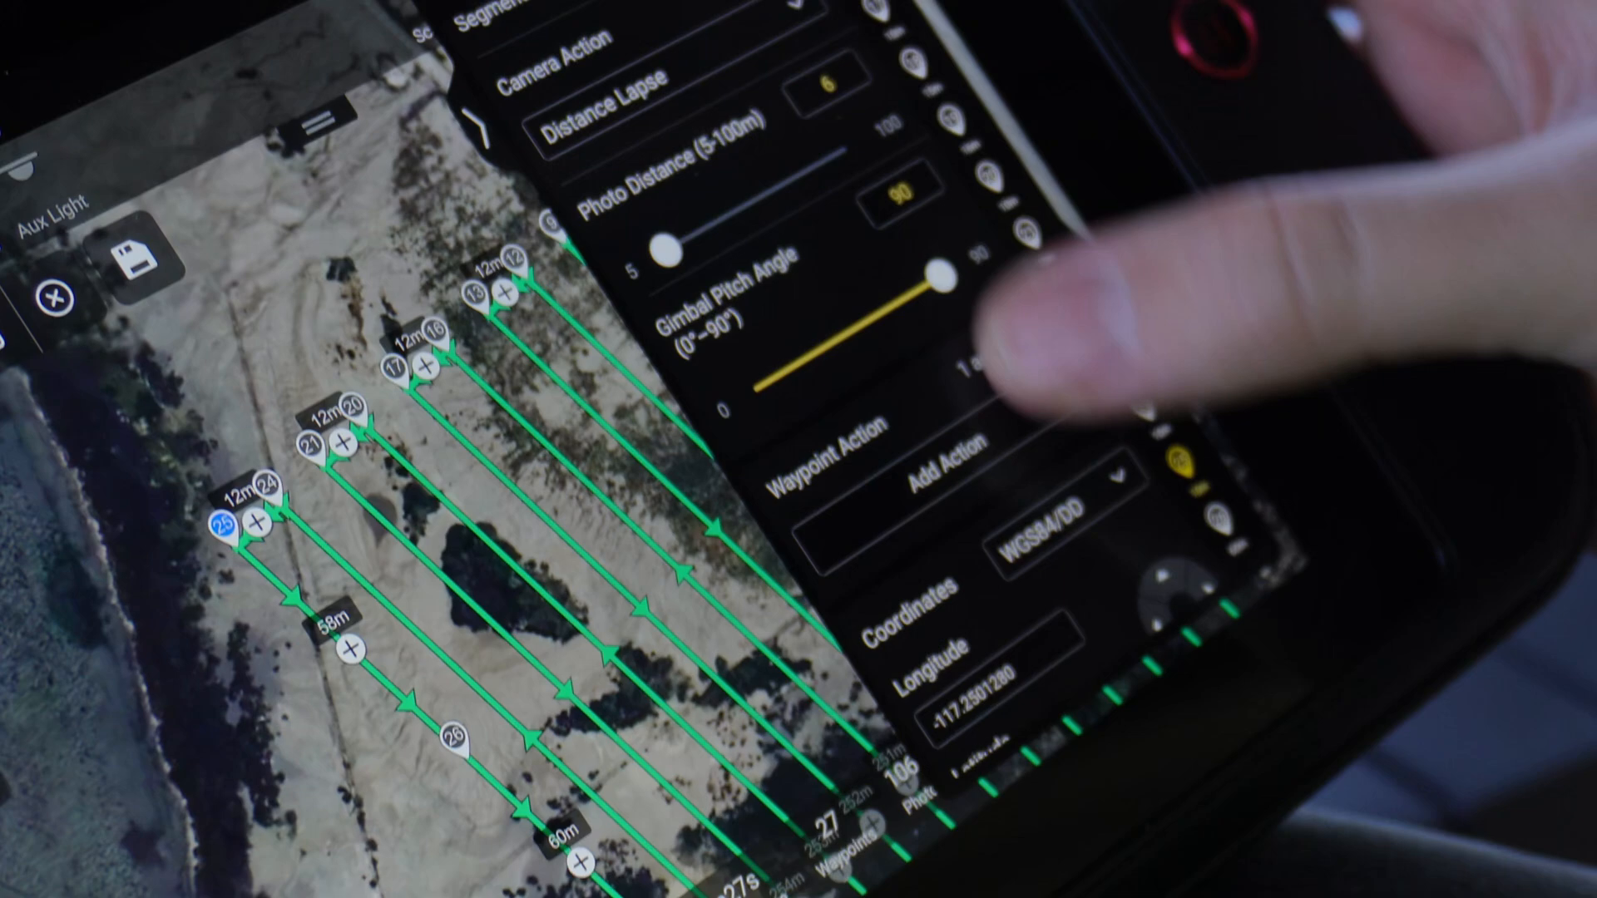
pyautogui.scroll(-3)
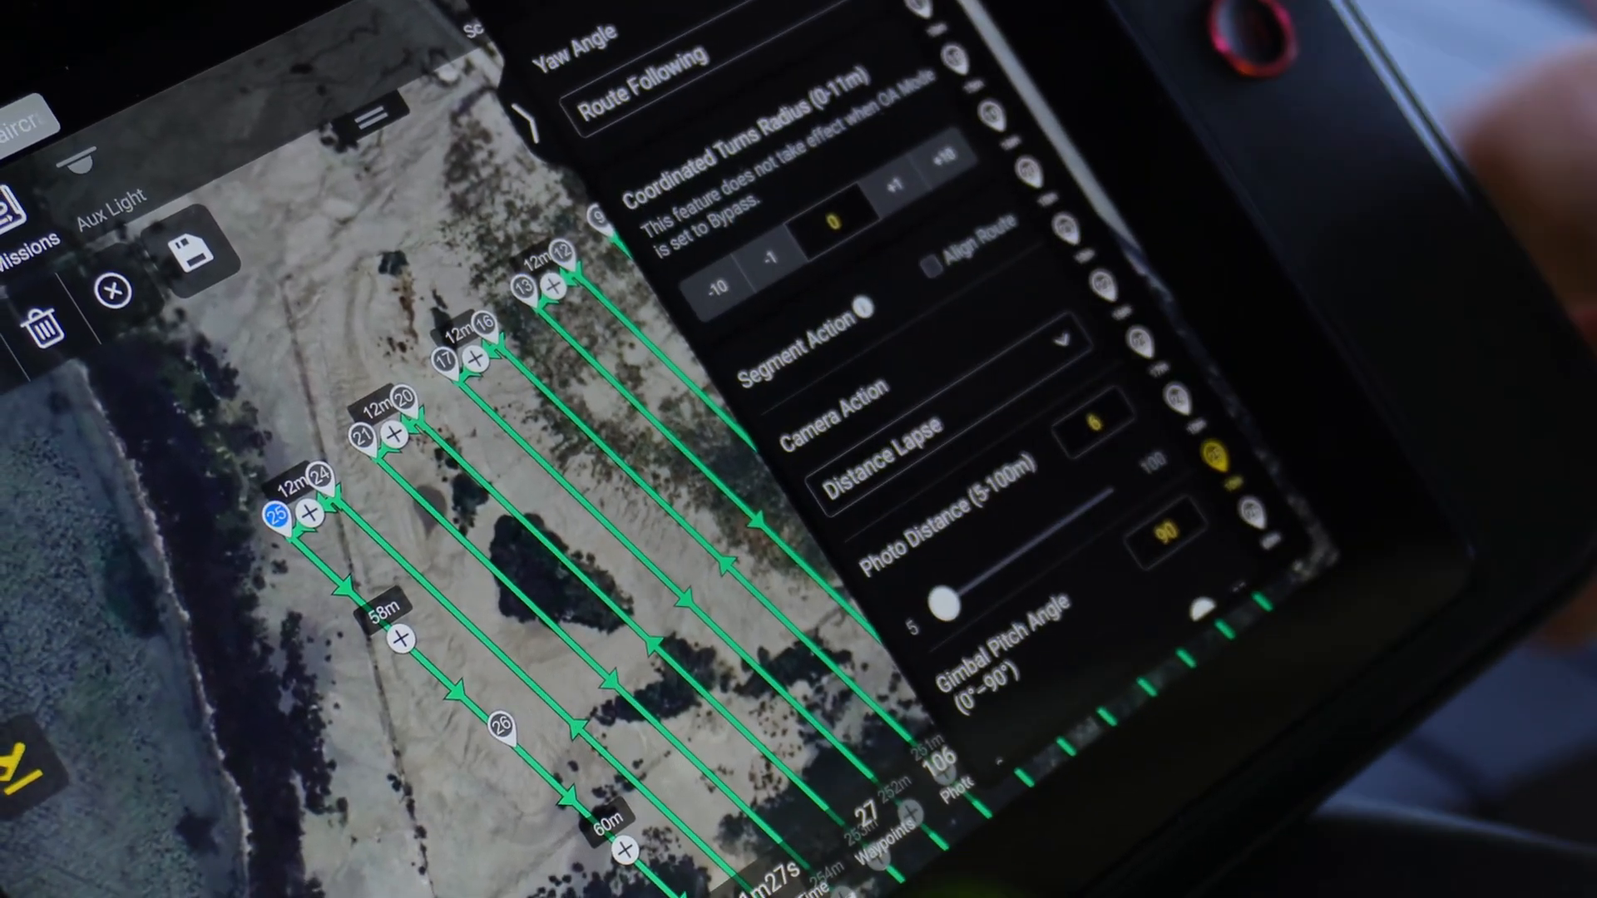